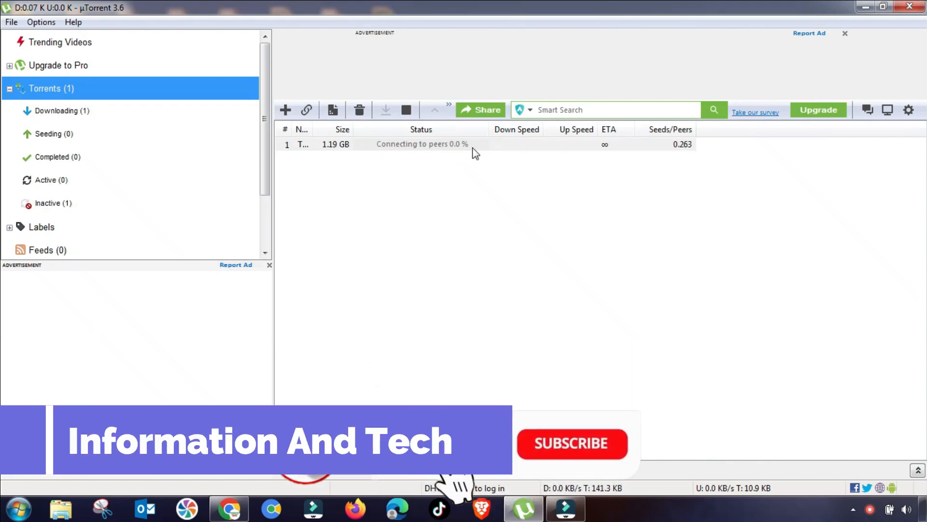
mouse_move(599, 155)
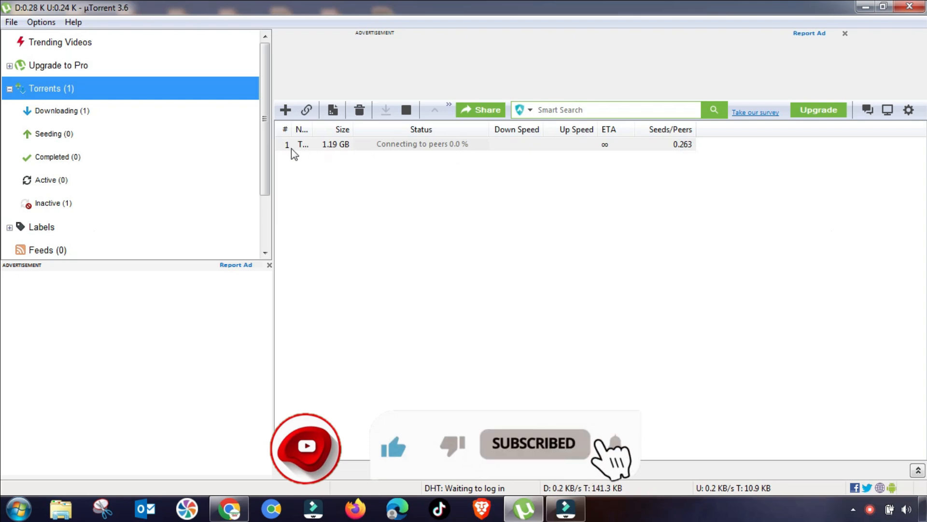
mouse_move(605, 148)
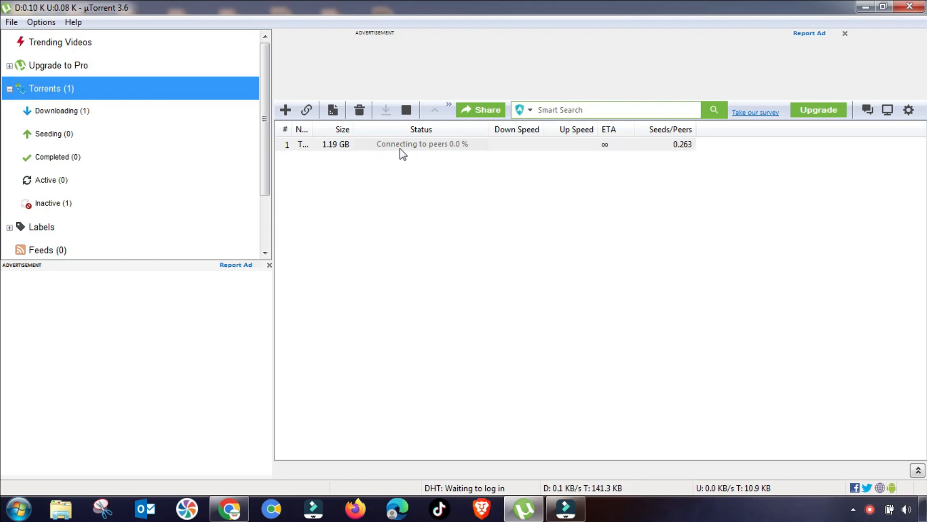
- Stop the 1.19 GB torrent from its right-click menu
right_click(408, 144)
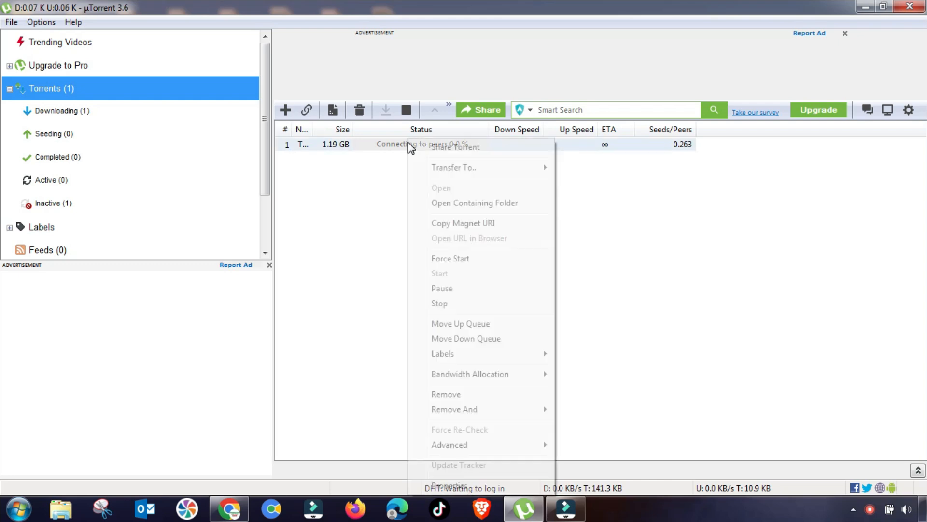
mouse_move(440, 304)
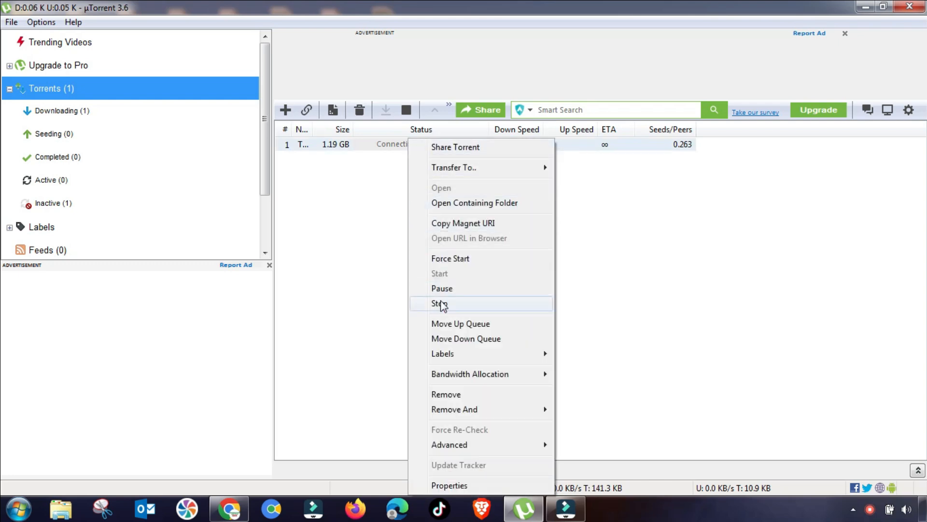
left_click(440, 304)
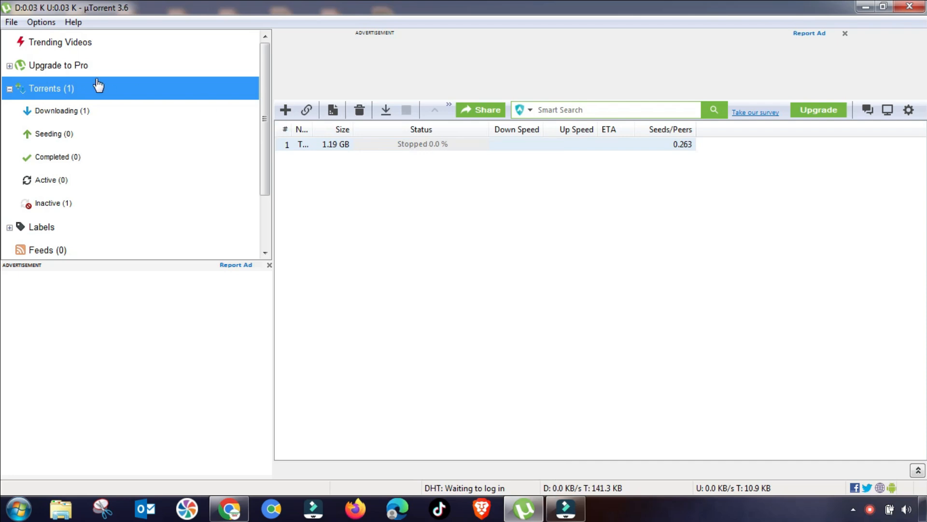
- Open Options > Preferences and move from General to the Connection page
left_click(40, 22)
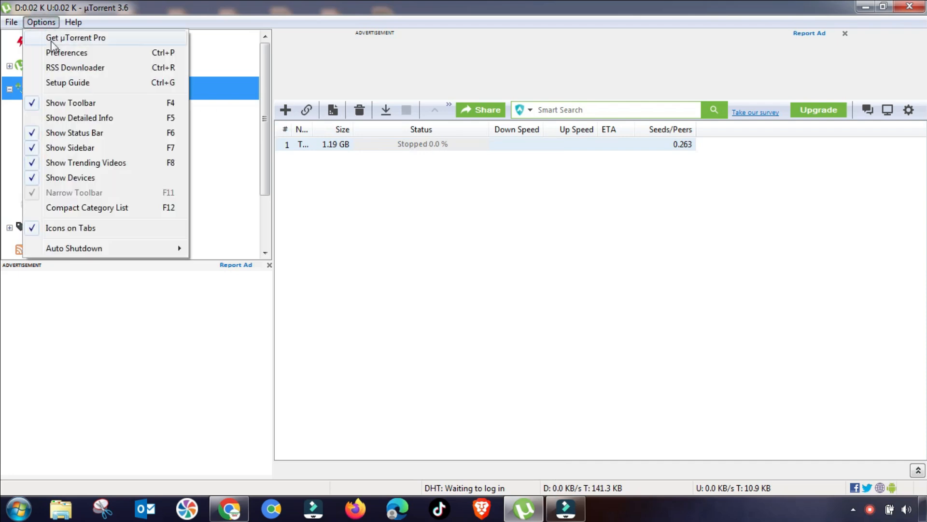
left_click(66, 53)
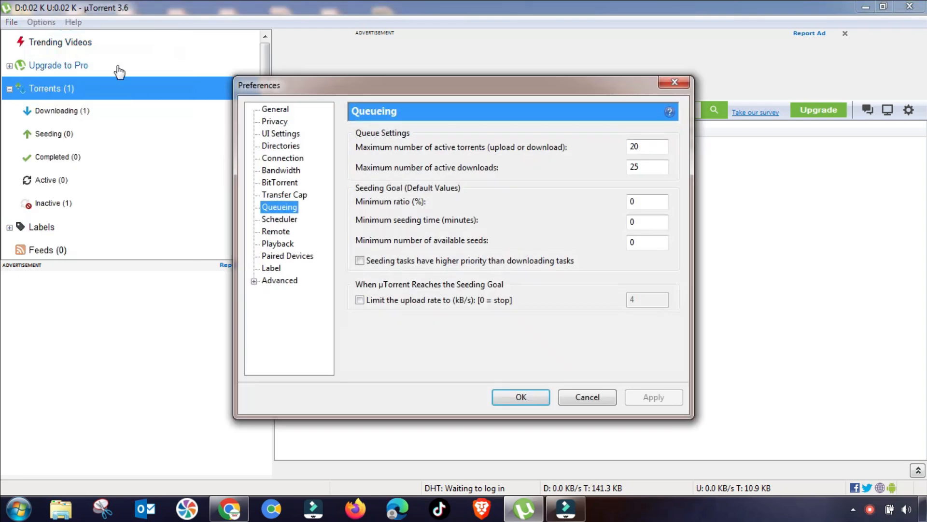
left_click(274, 109)
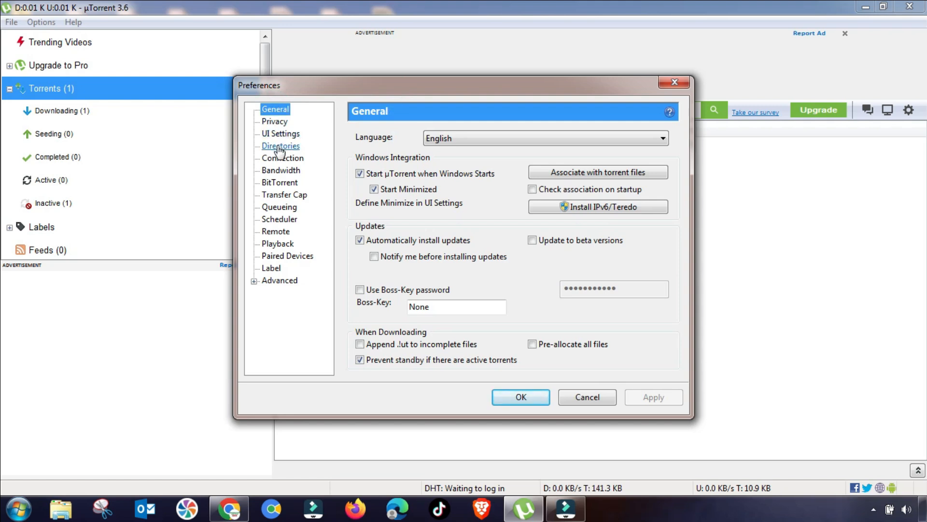
mouse_move(282, 158)
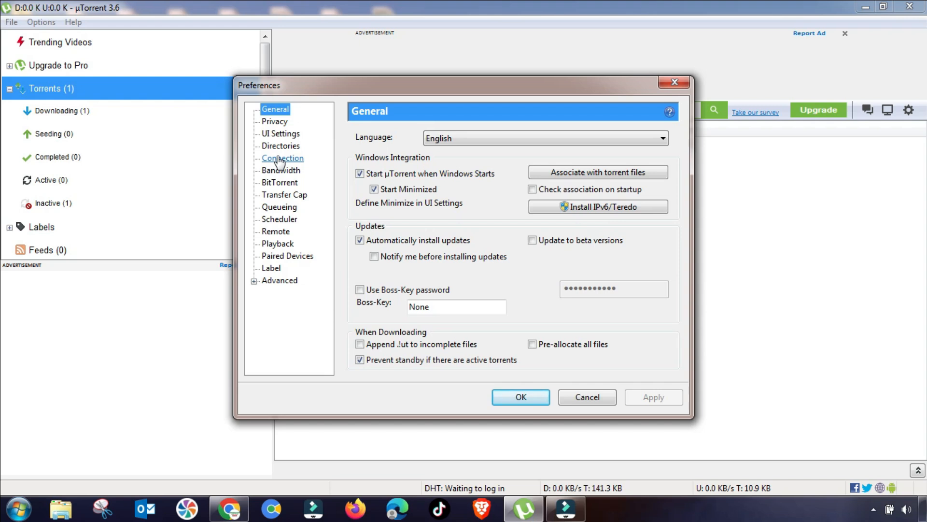
left_click(282, 158)
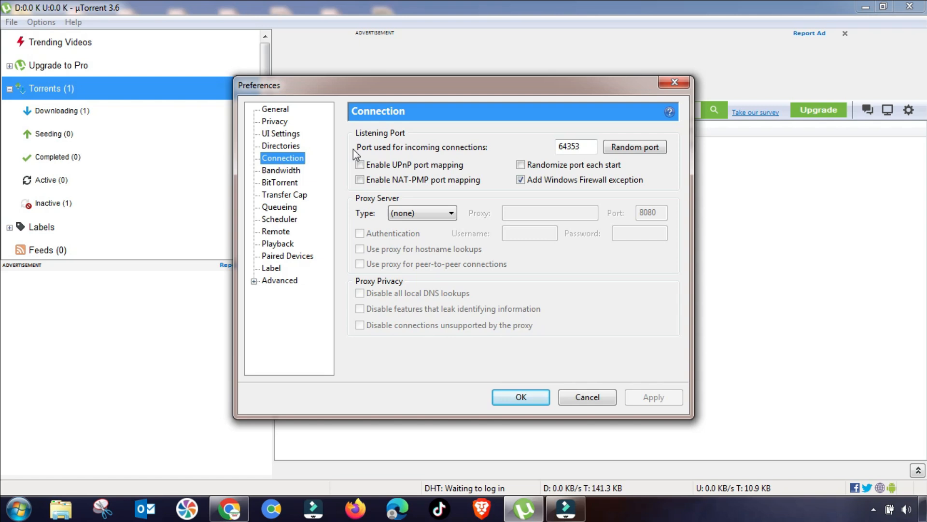
- Assign random listening port 46530, enable UPnP and NAT-PMP mapping, and apply
left_click(575, 147)
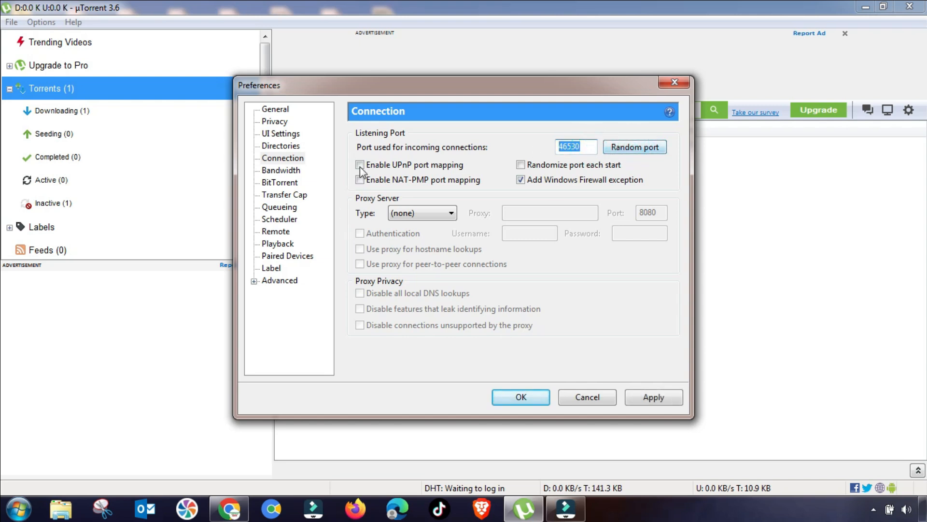
left_click(360, 164)
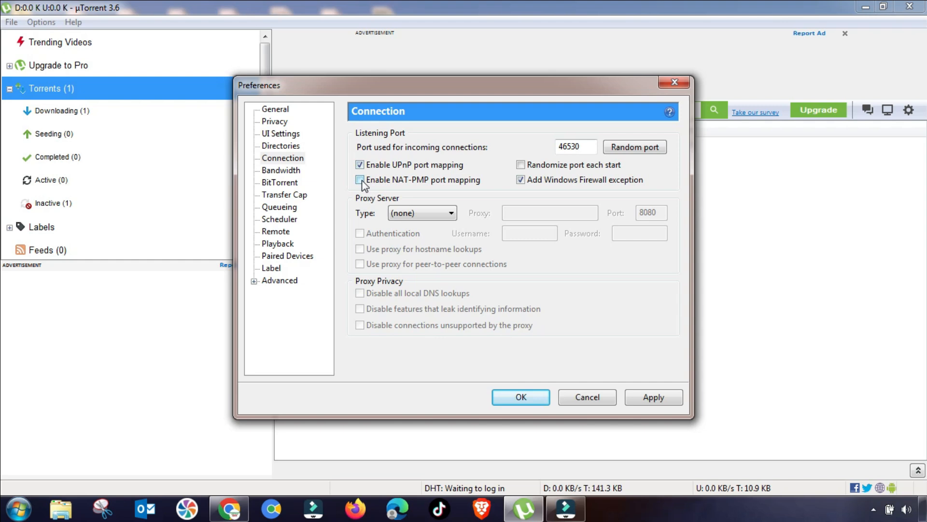
left_click(360, 180)
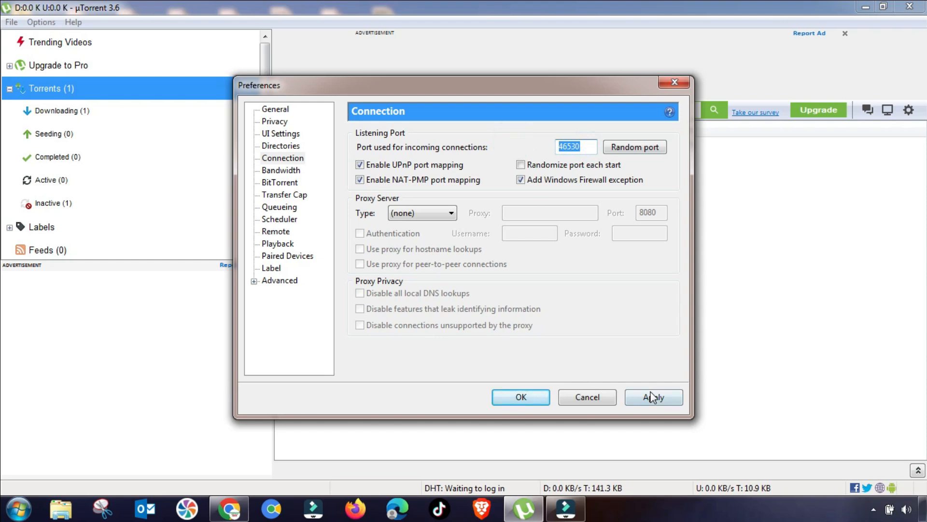
left_click(654, 397)
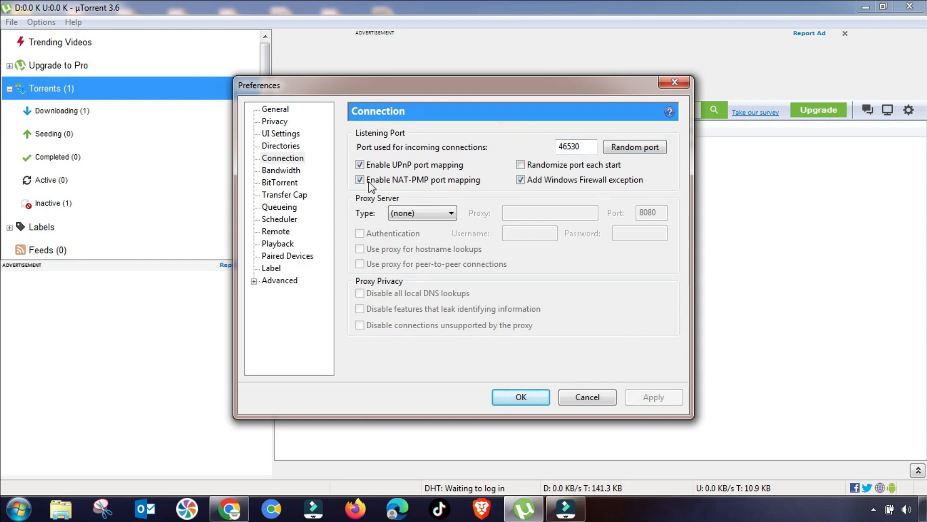
mouse_move(281, 170)
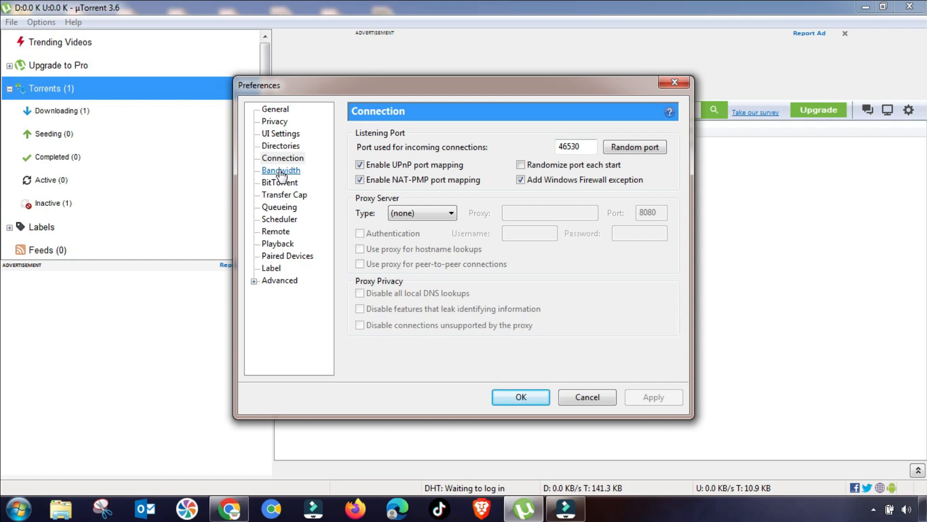
- Set Bandwidth: 5 kB/s upload, 0 download, 2850 connections, 350 peers, 3 slots; apply
left_click(281, 171)
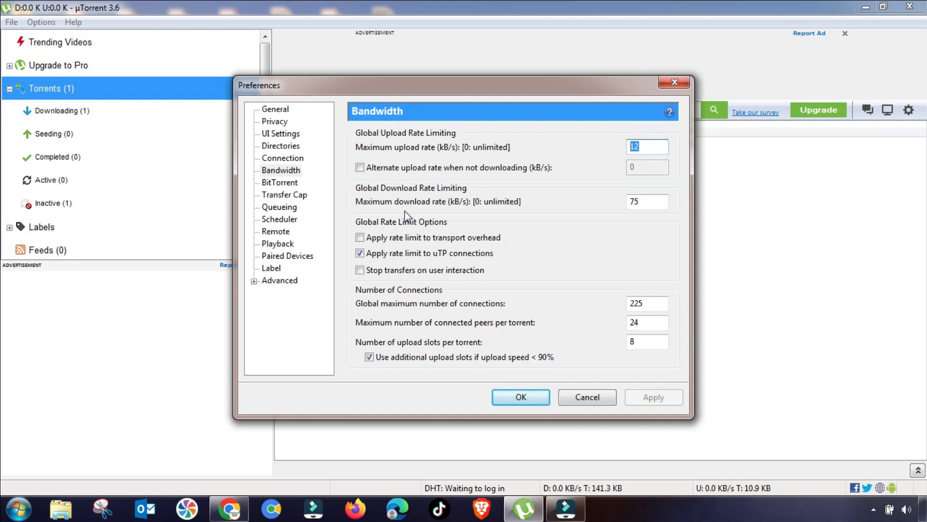
type("5")
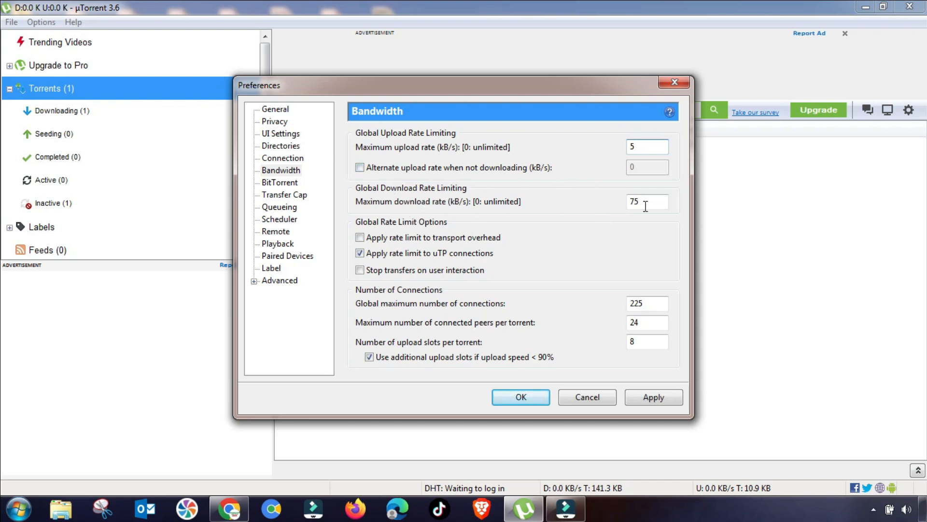
type("0")
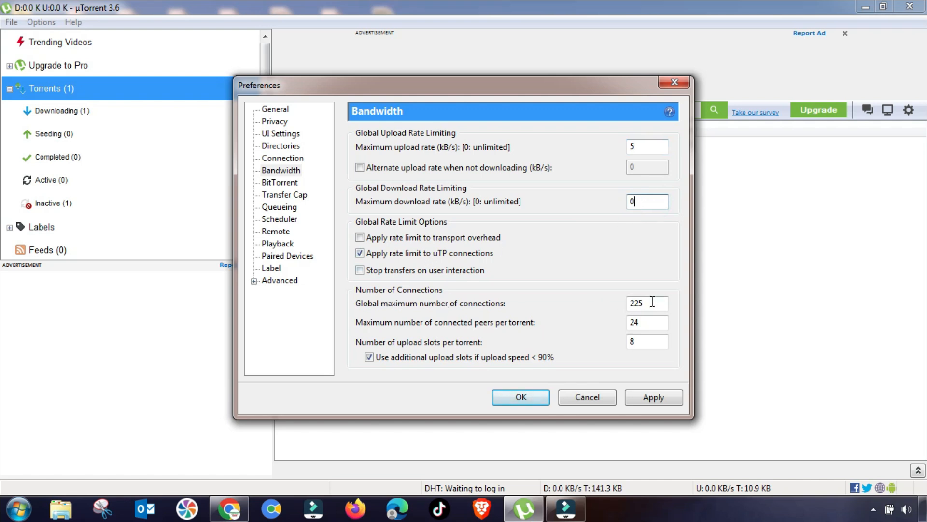
left_click(647, 303)
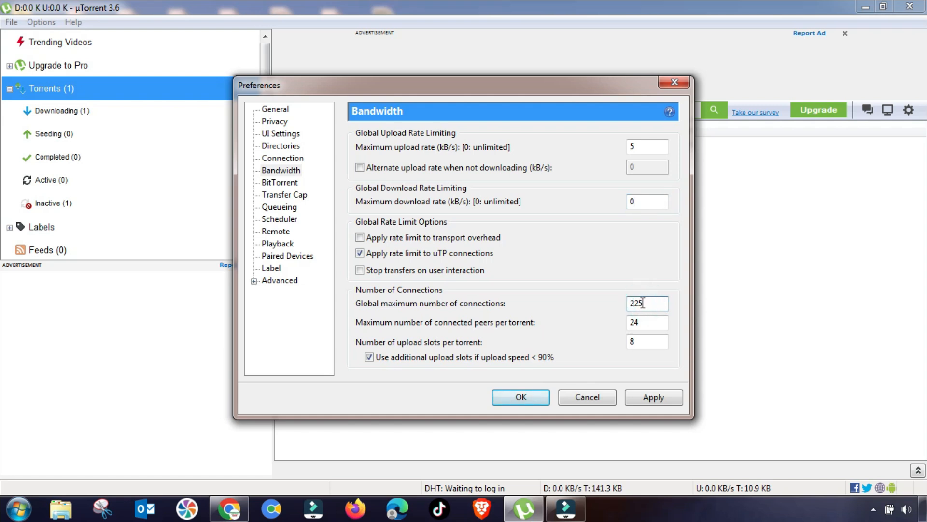
double_click(636, 303)
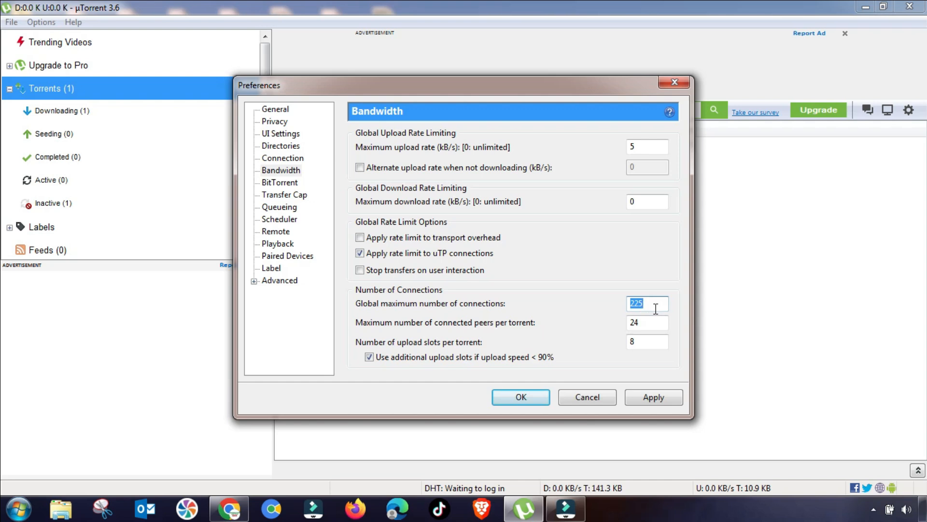
type("22")
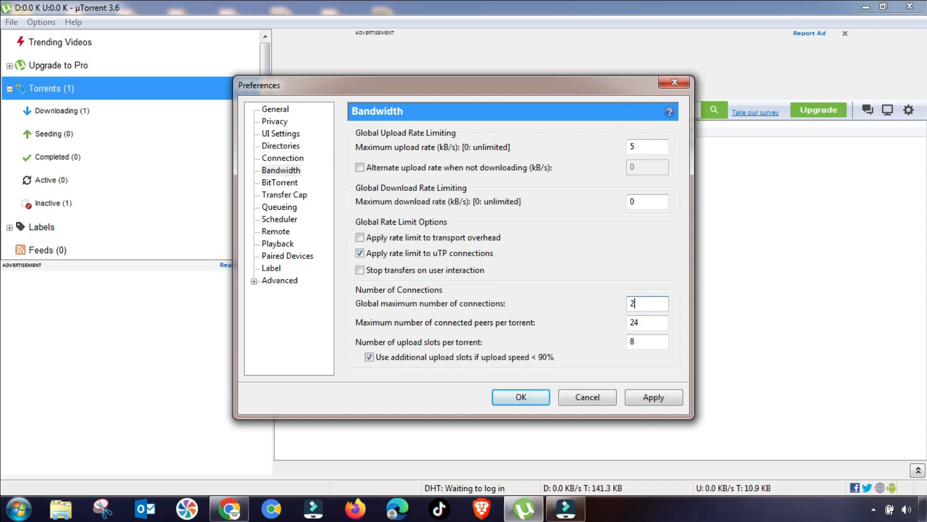
type("850")
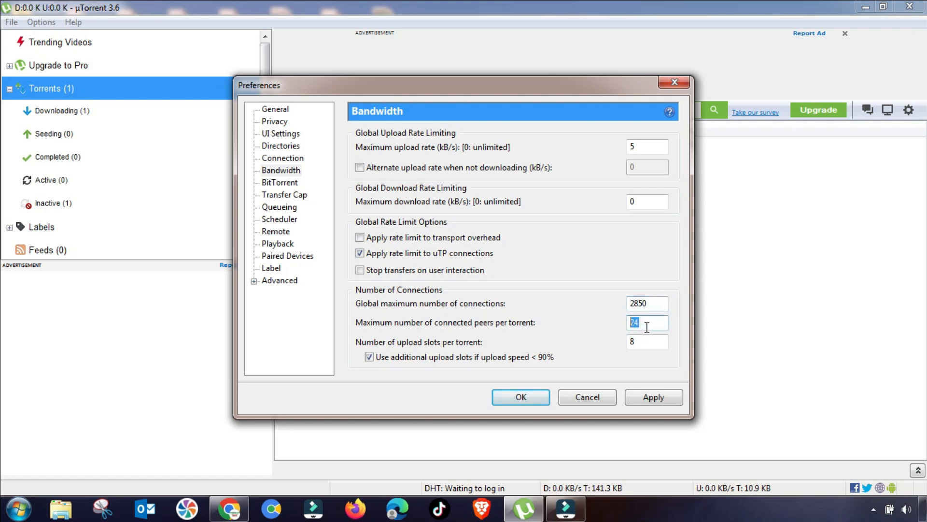
type("350")
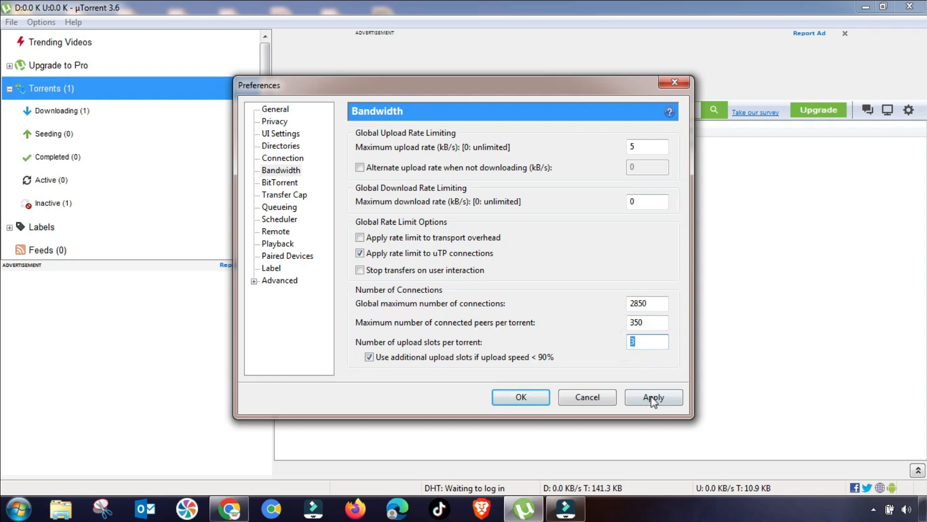
left_click(653, 397)
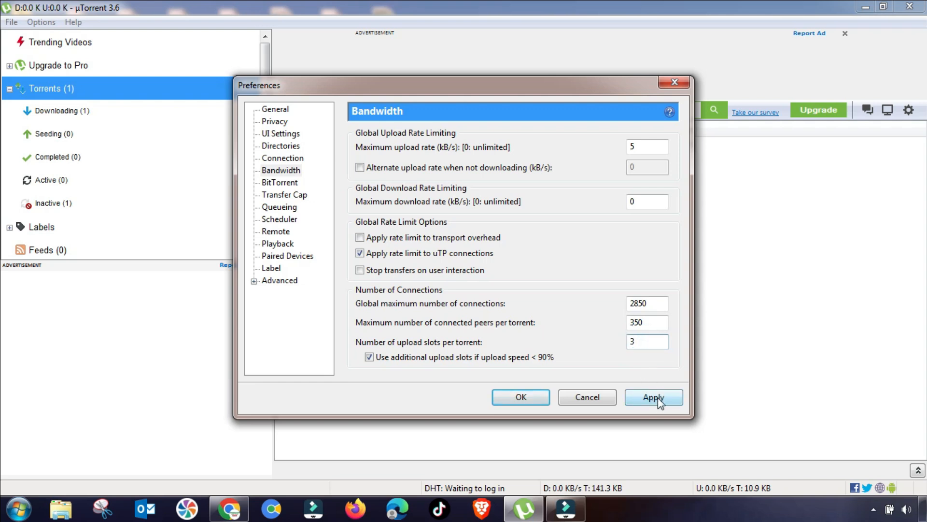
left_click(653, 397)
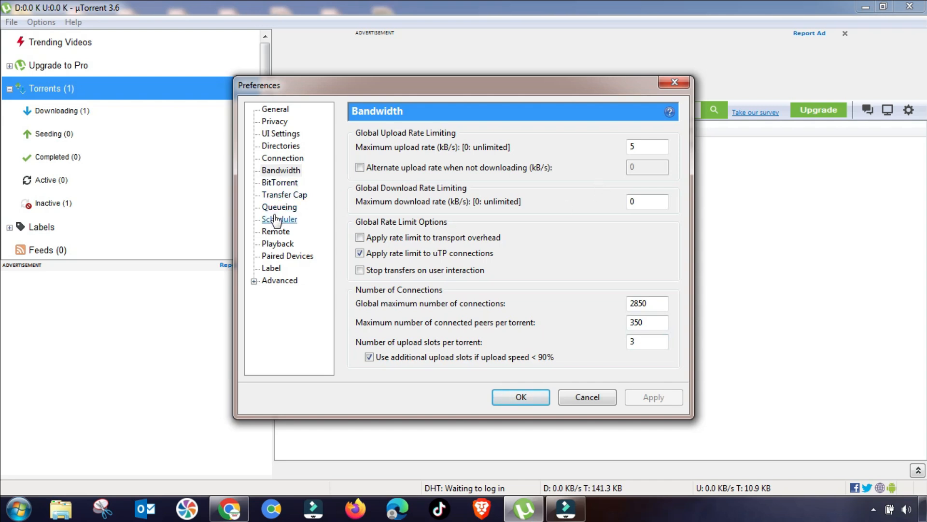
- On the Queueing page, set 3 max active torrents and 2 active downloads, then apply
left_click(279, 207)
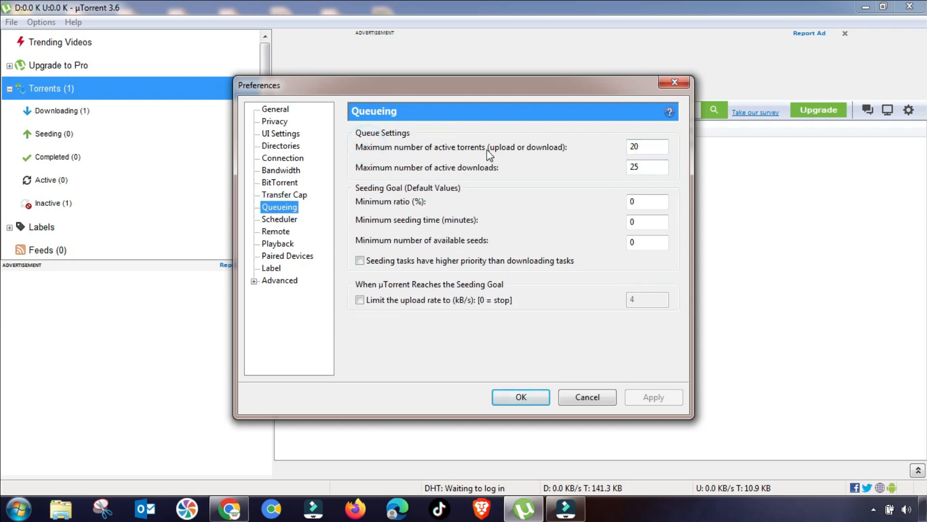
left_click(648, 146)
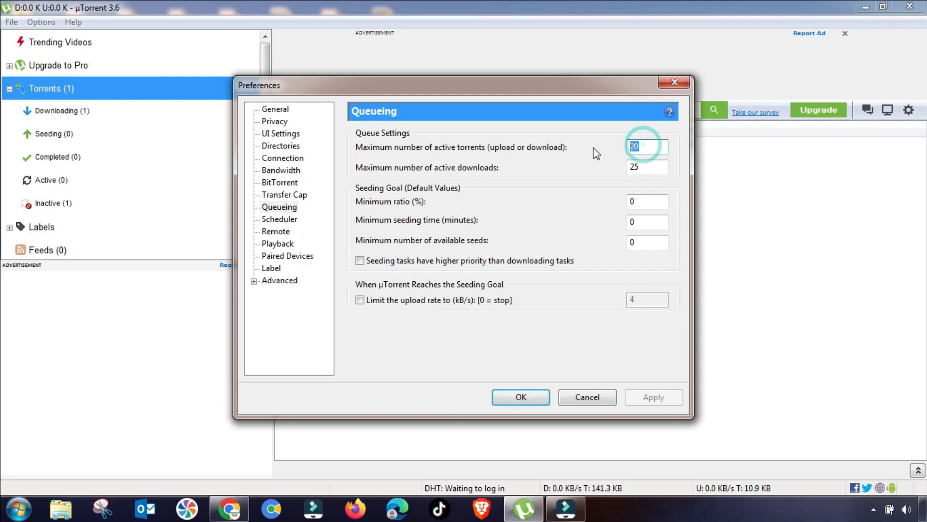
type("3")
left_click(648, 167)
type("2")
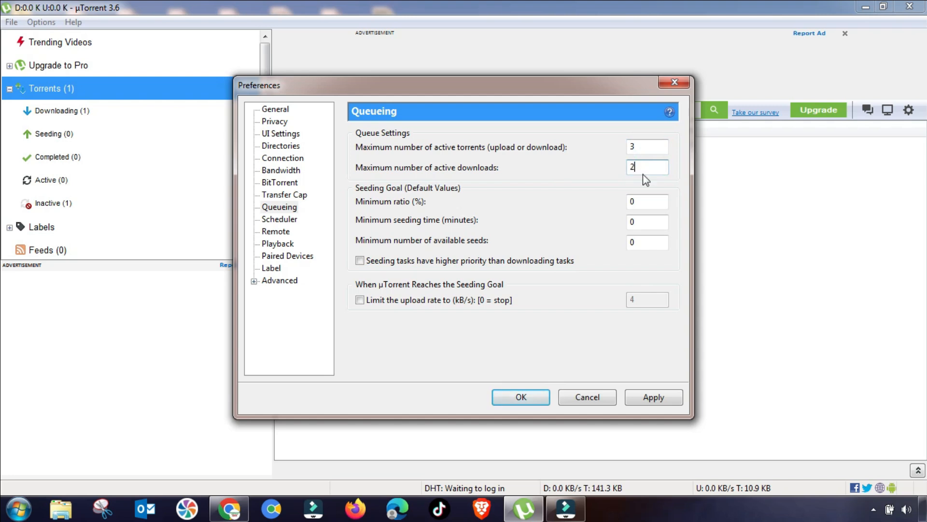
triple_click(647, 167)
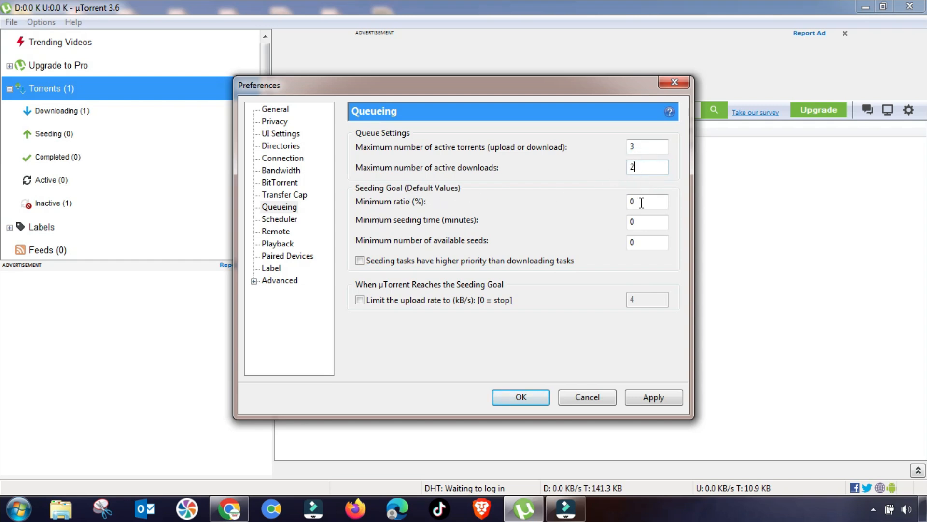
left_click(648, 222)
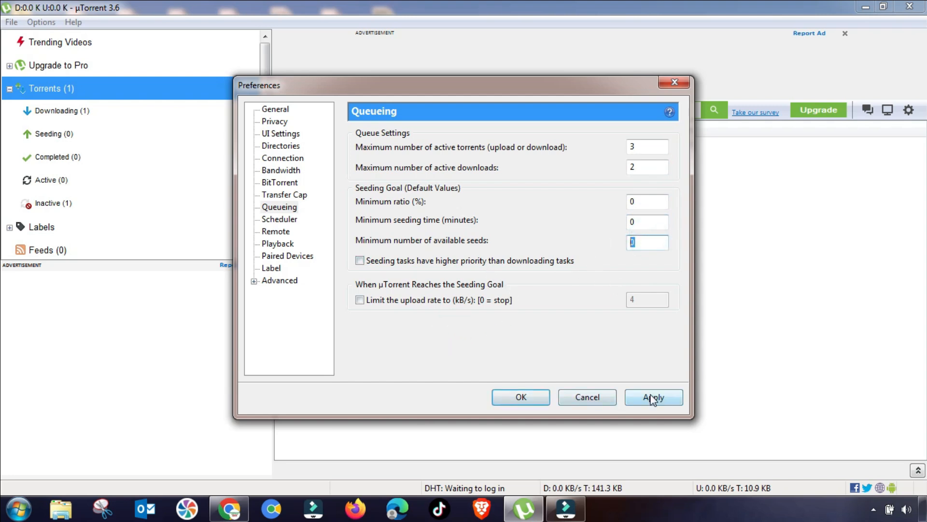
left_click(653, 397)
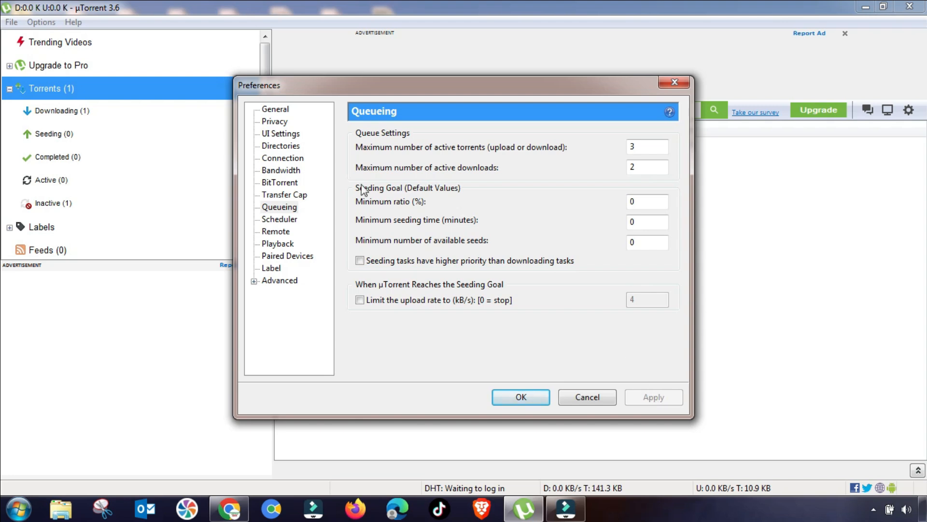
mouse_move(276, 232)
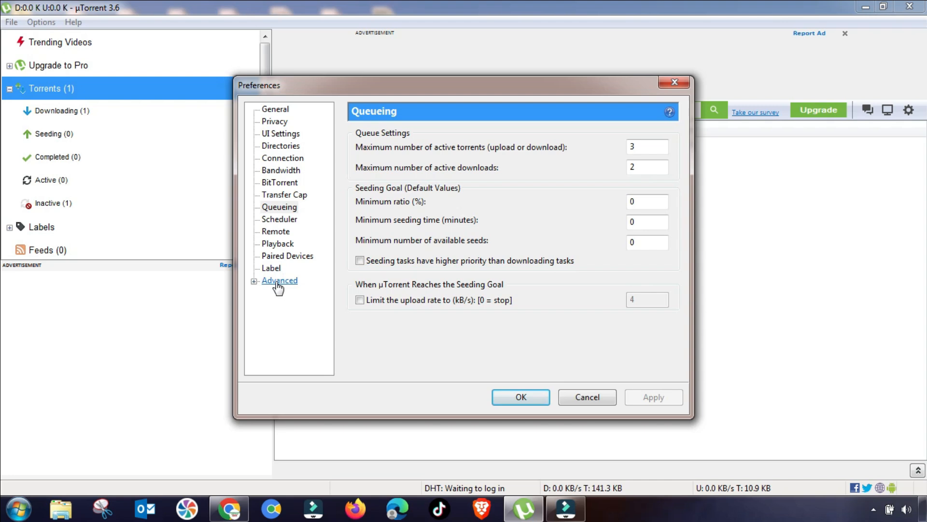
- In Advanced options, set bt.connect_speed to 85
left_click(279, 280)
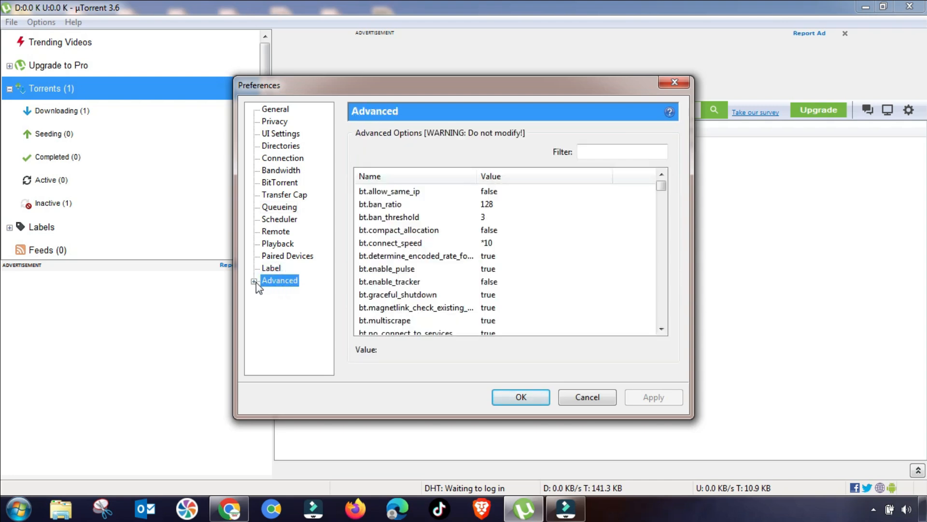
left_click(416, 256)
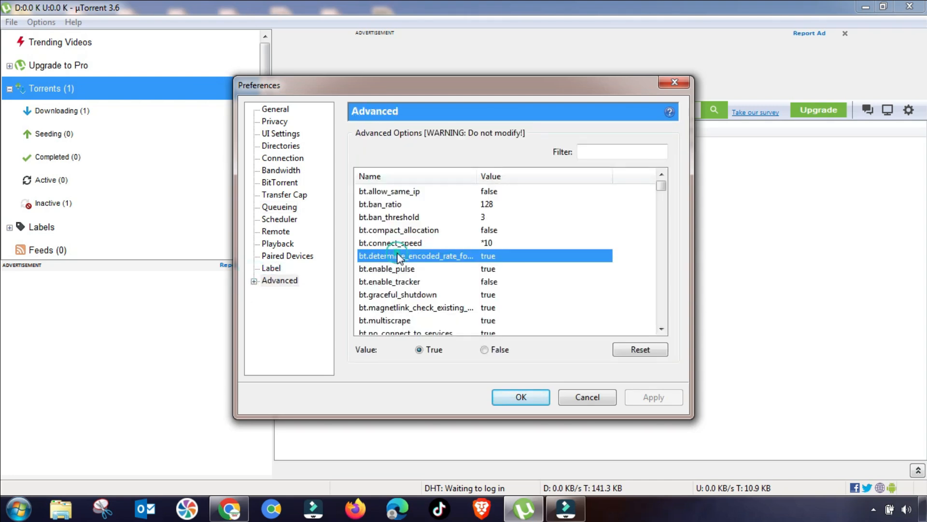
left_click(390, 243)
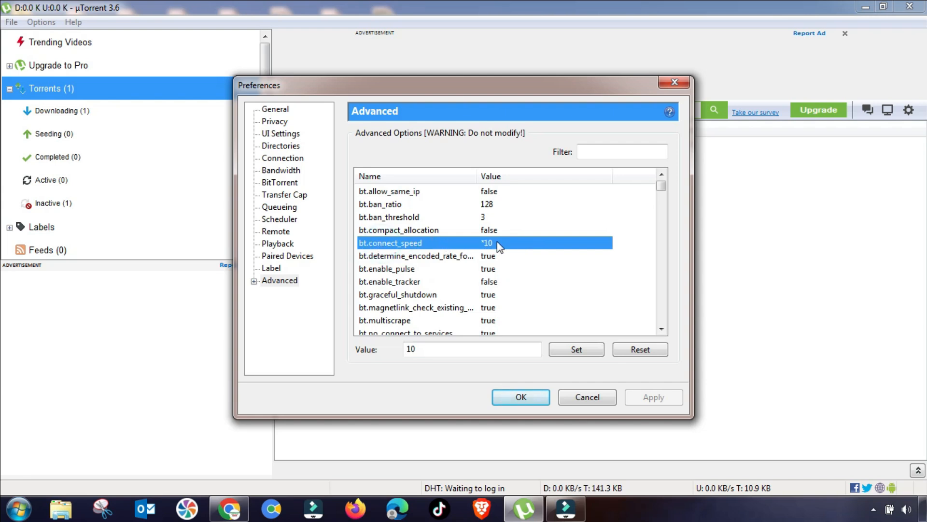
left_click(621, 151)
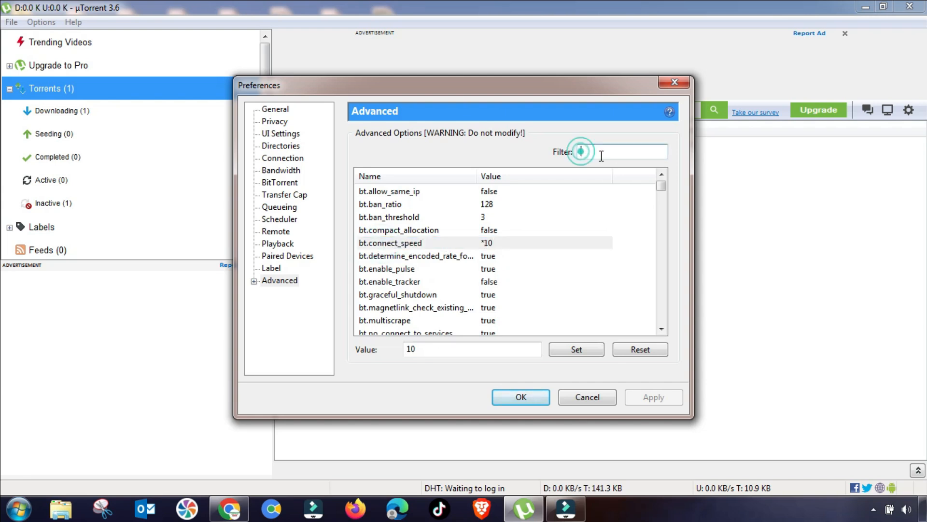
left_click(390, 243)
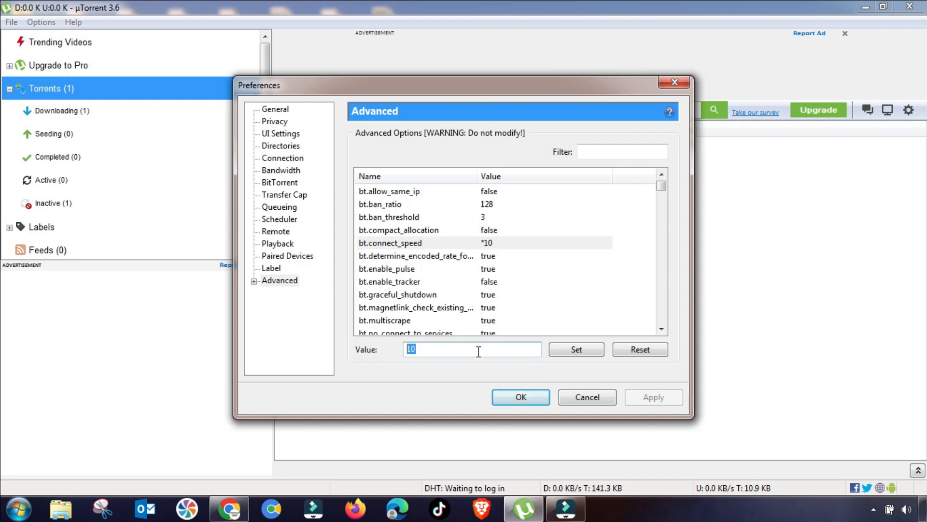
type("85")
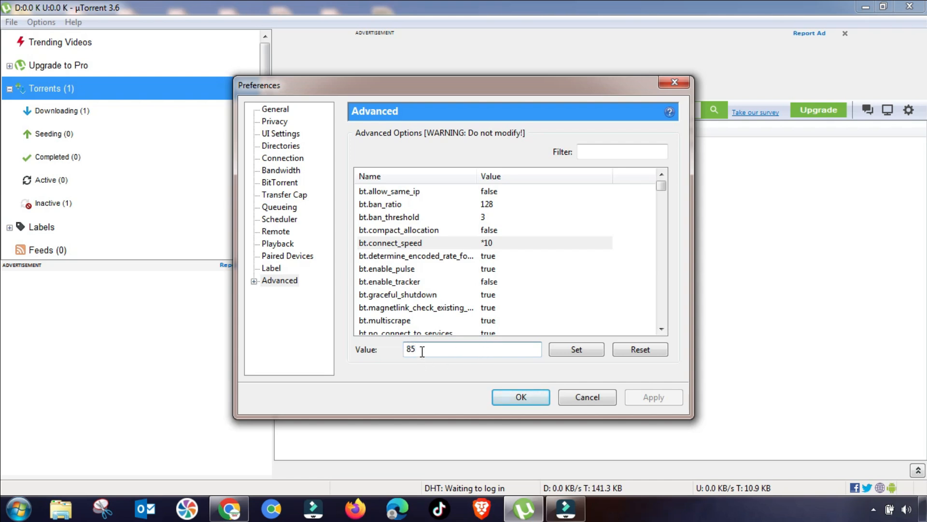
left_click(575, 349)
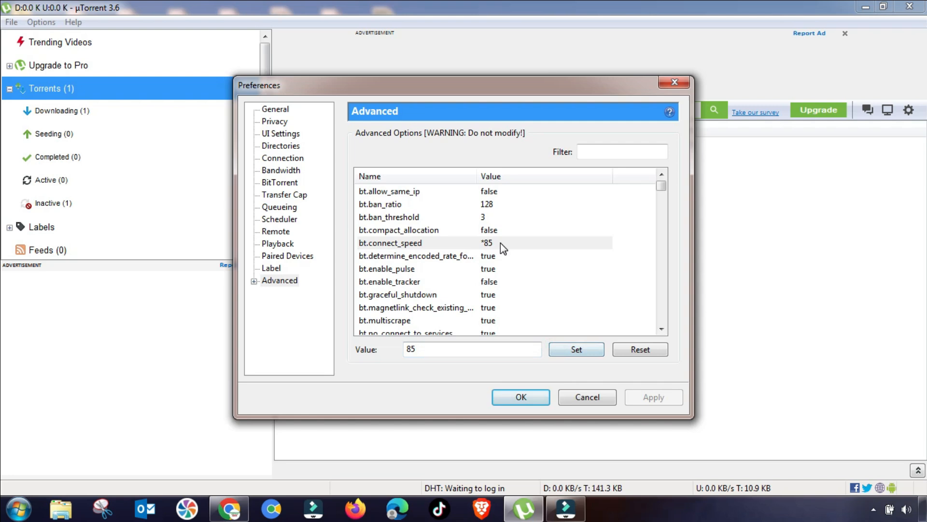
- Scroll the advanced option list and start filtering it by 'bt'
left_click(416, 256)
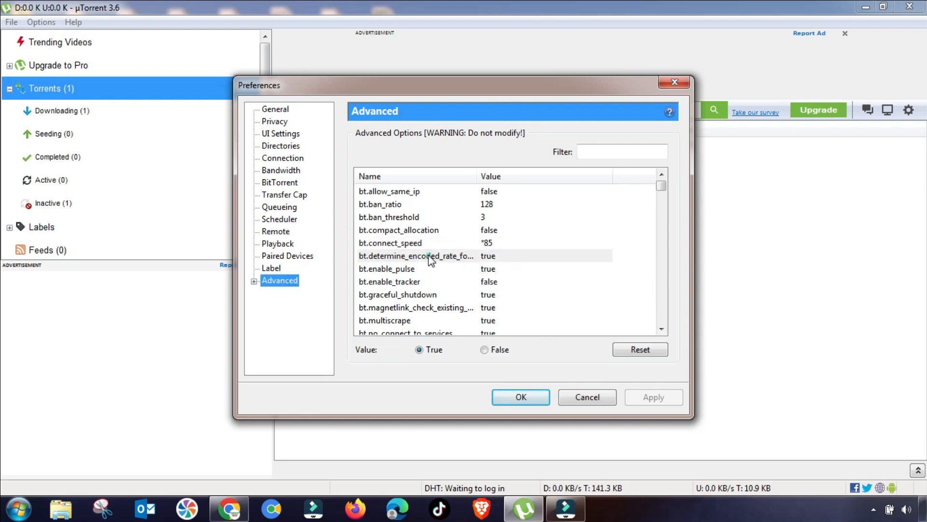
scroll("down", 3)
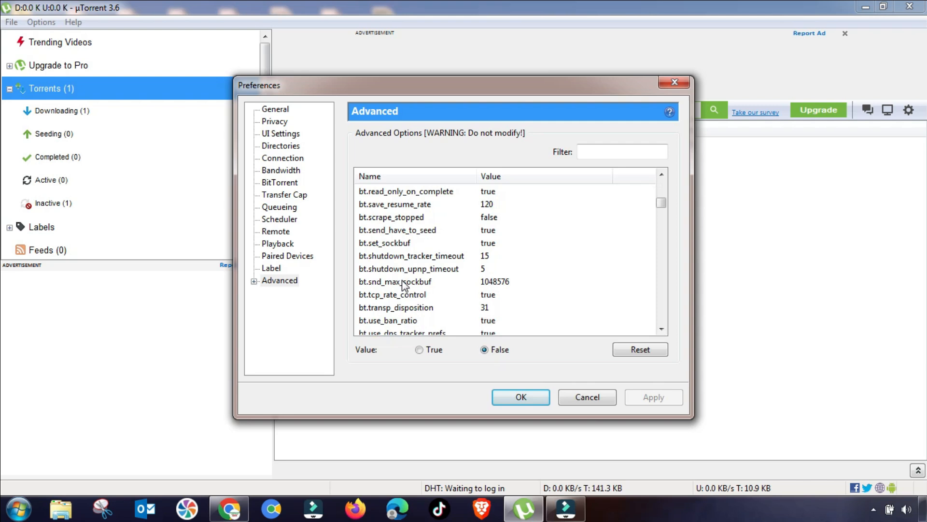
scroll("down", 3)
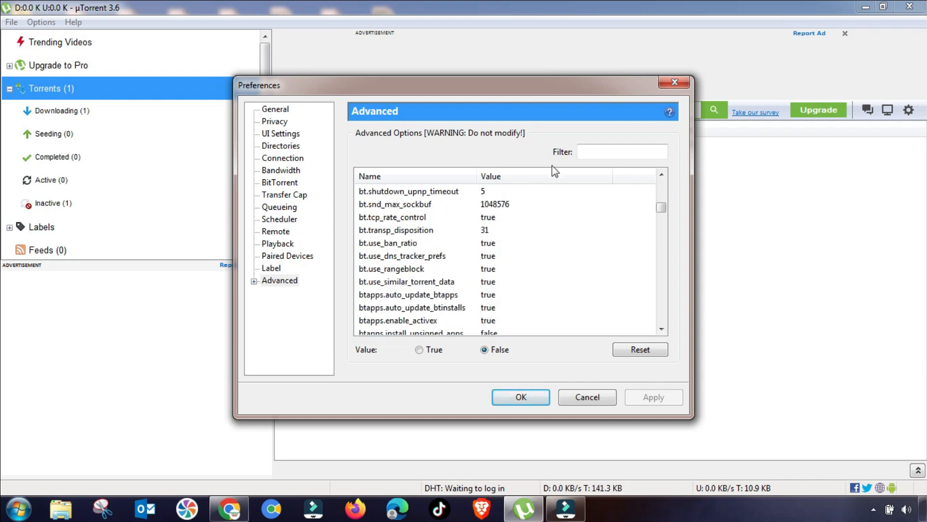
type("bt")
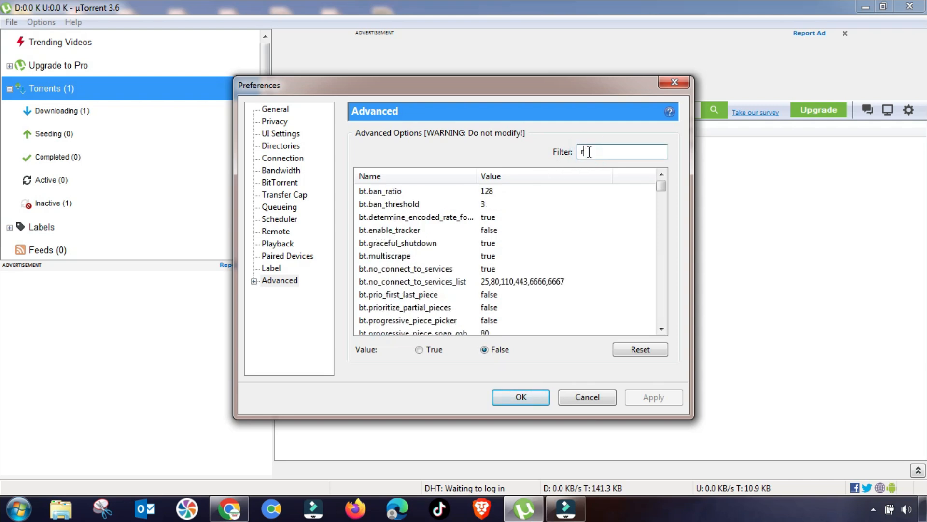
- Filter for rss.update_interval, set it to 25, and close Preferences with OK
type("rss")
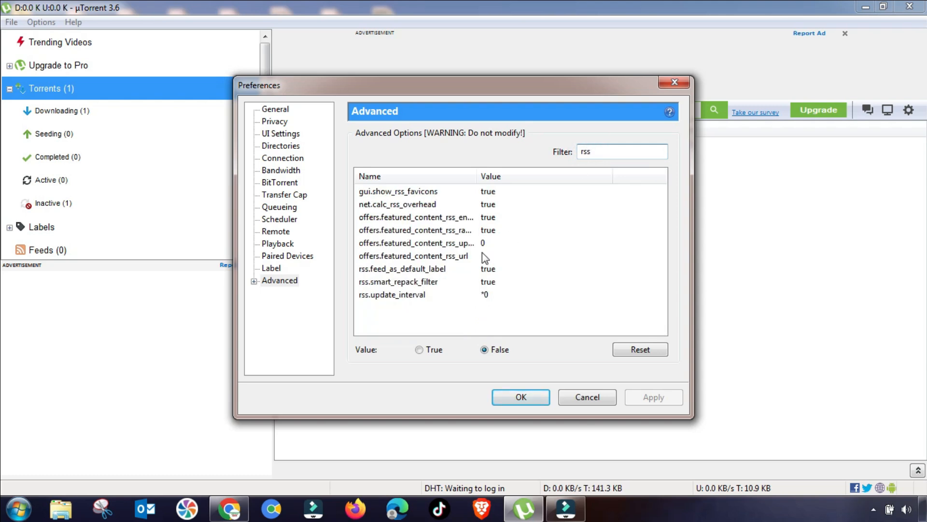
left_click(392, 295)
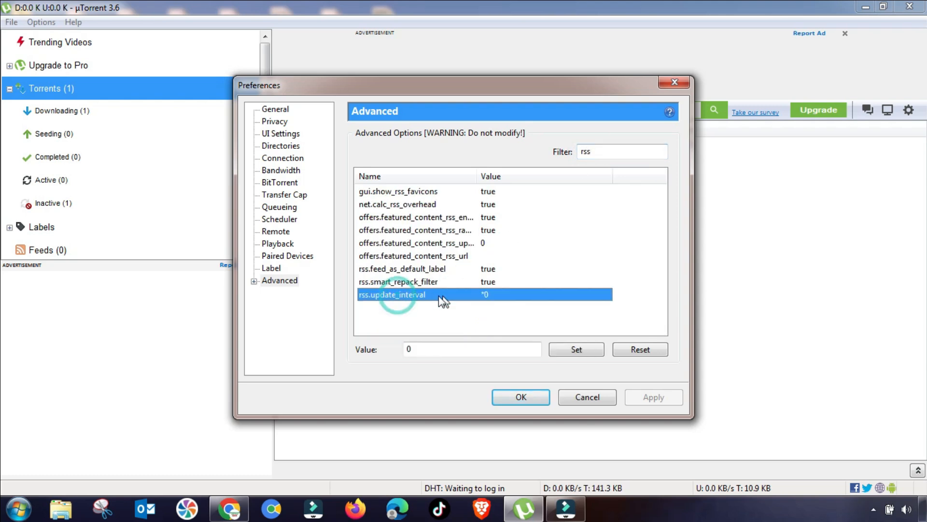
left_click(471, 349)
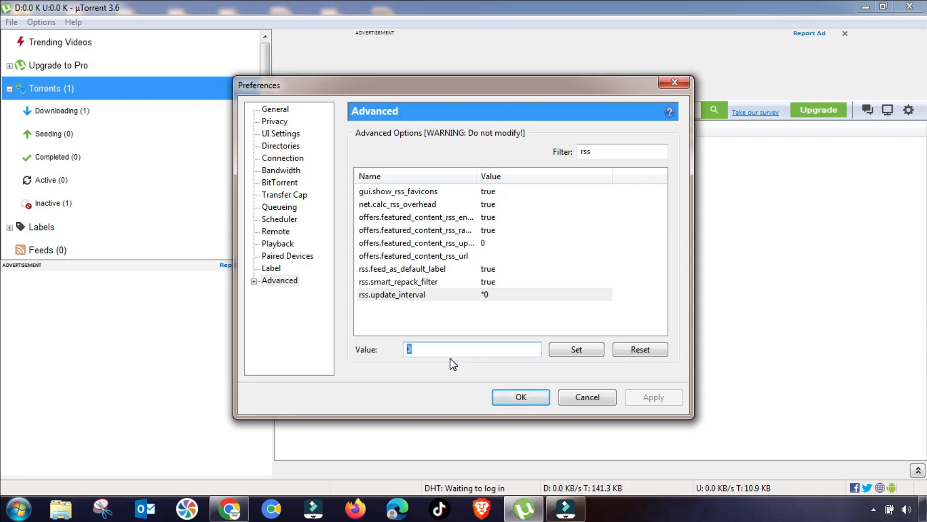
type("2")
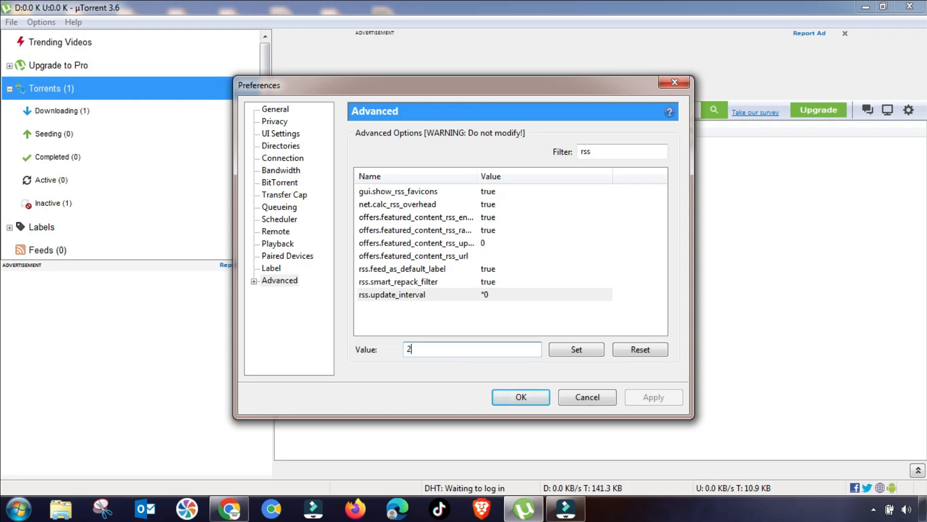
type("5")
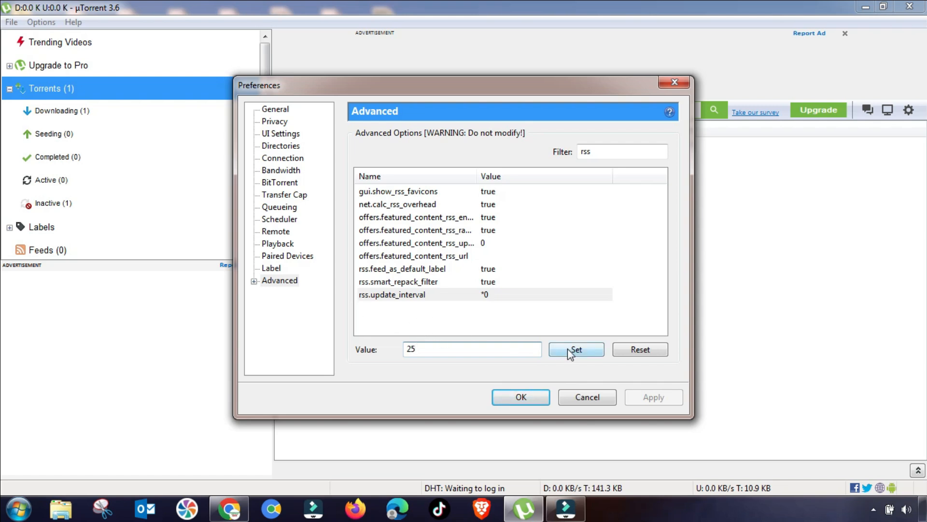
left_click(576, 348)
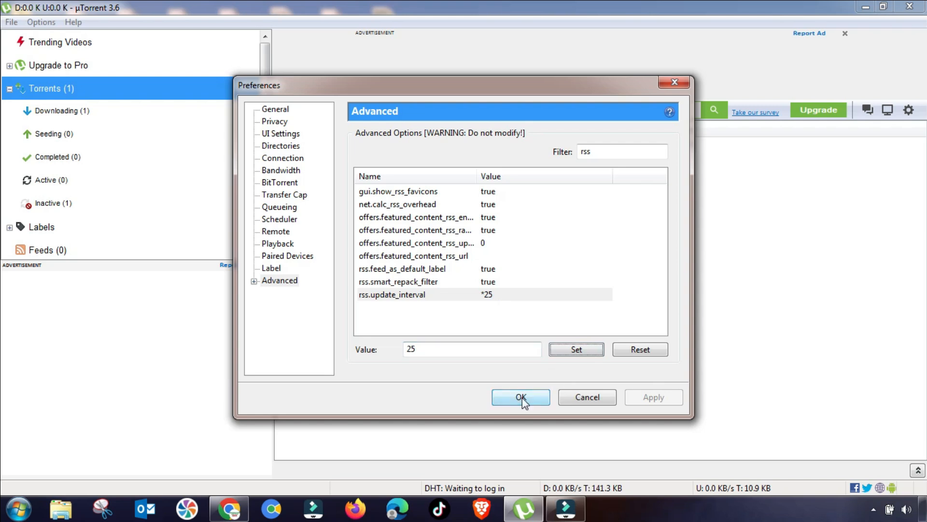
left_click(519, 398)
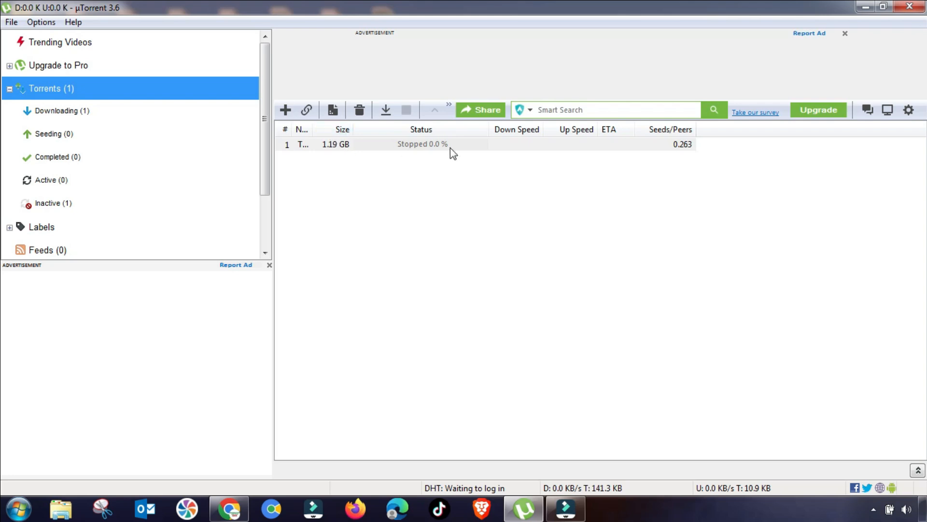
- Open the stopped torrent's Bandwidth Allocation submenu from its right-click menu
right_click(421, 144)
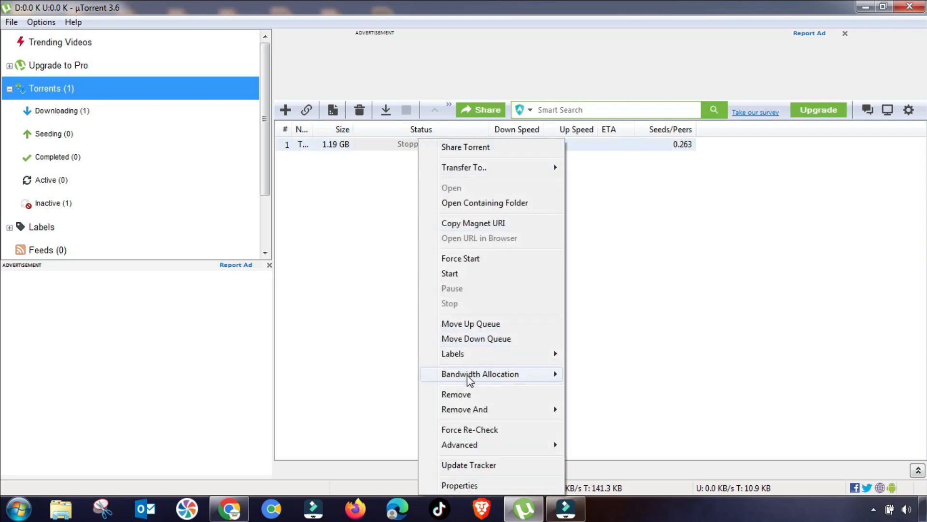
left_click(592, 370)
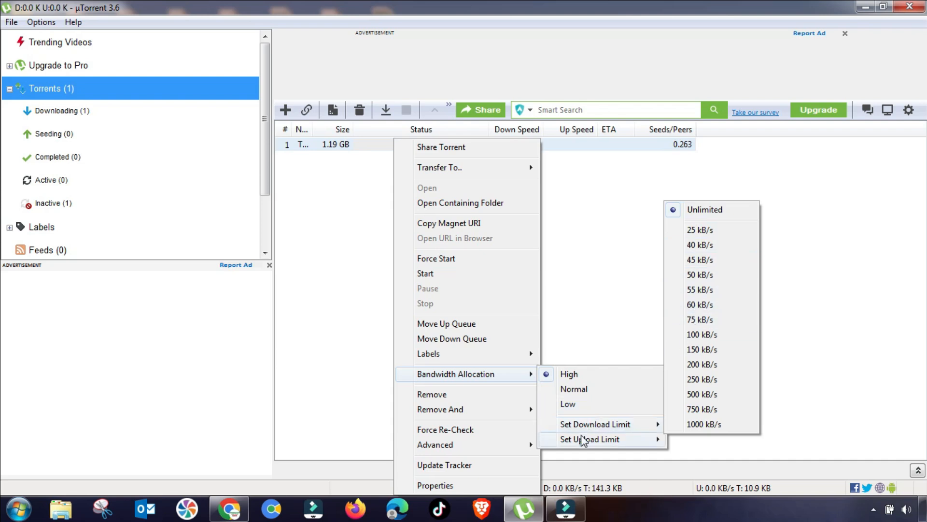
mouse_move(589, 439)
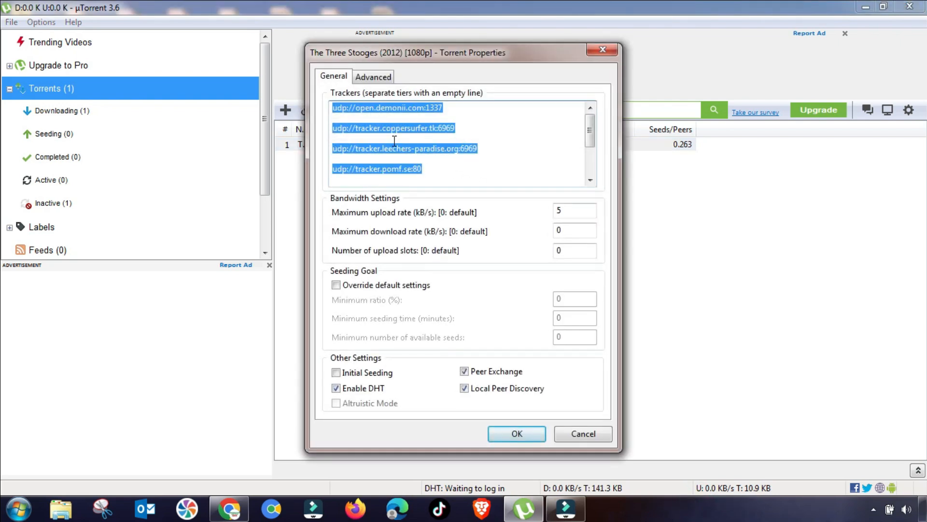
- Append extra trackers such as udp://tracker.dler.org:6969/announce and confirm with OK
scroll("down", 3)
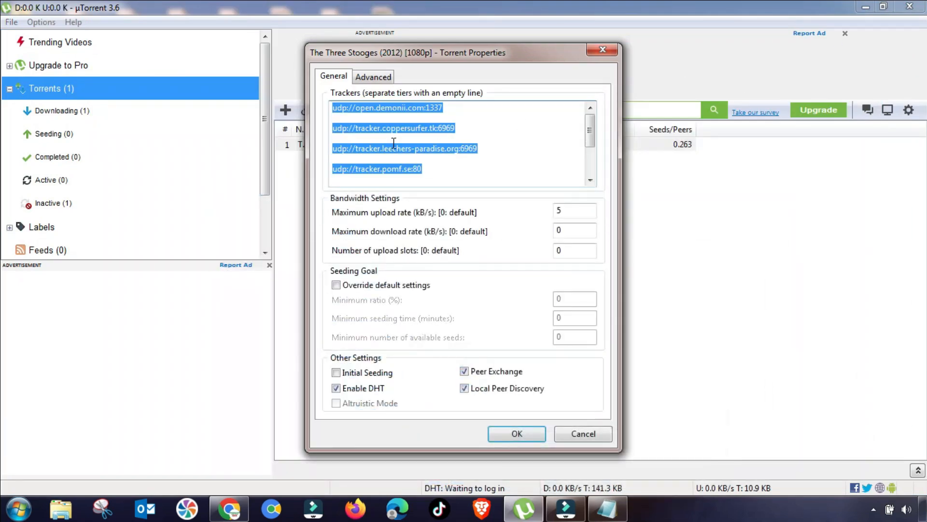
left_click(445, 169)
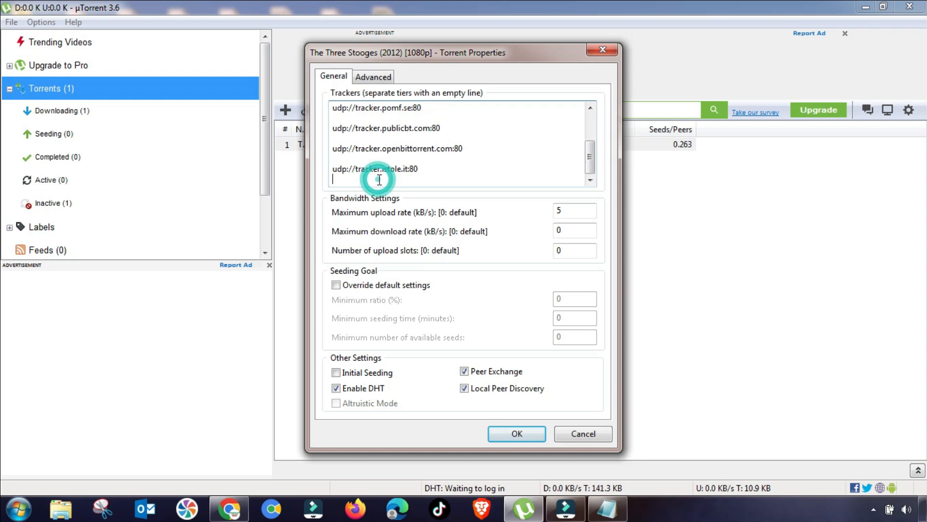
type("udp://tracker.dler.org:6969/announce")
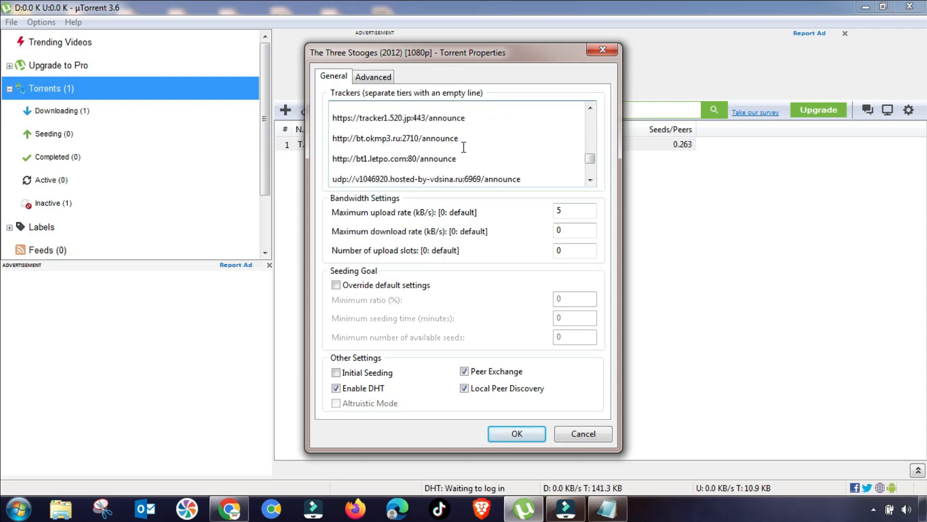
left_click(516, 434)
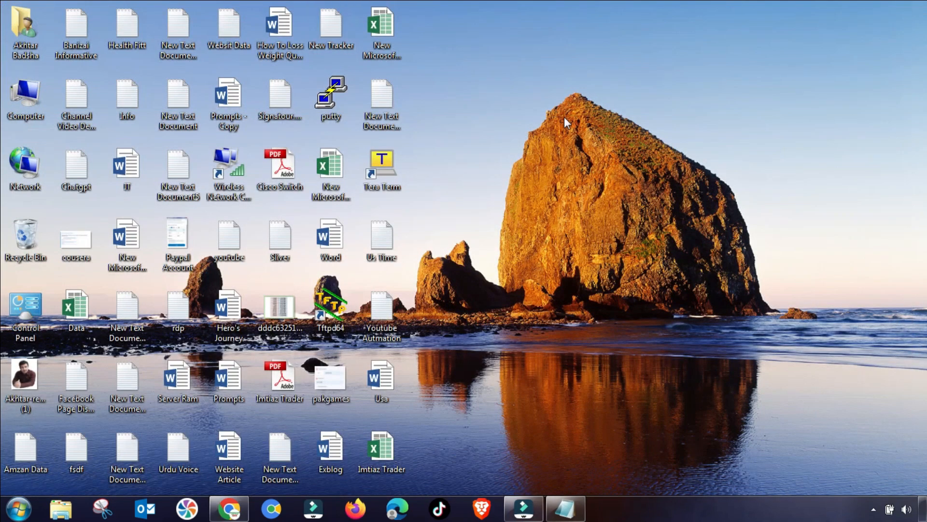
mouse_move(847, 497)
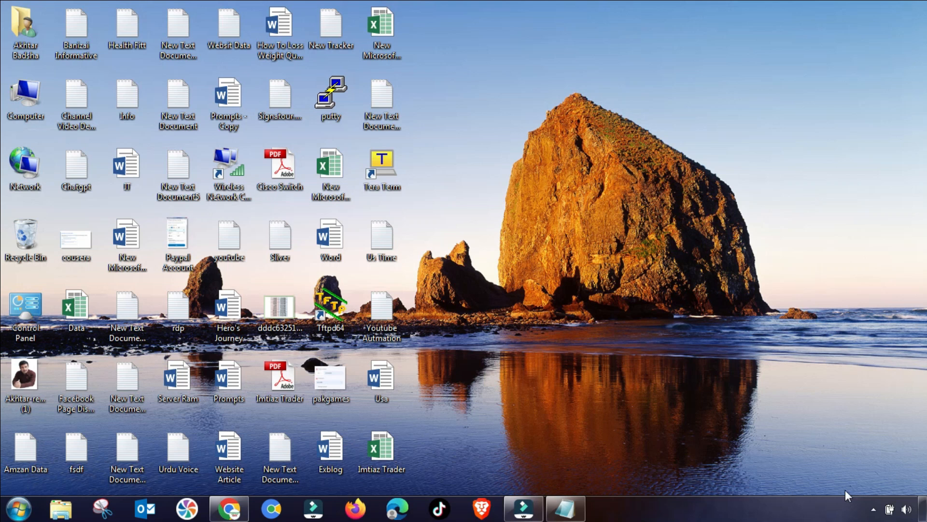
mouse_move(874, 510)
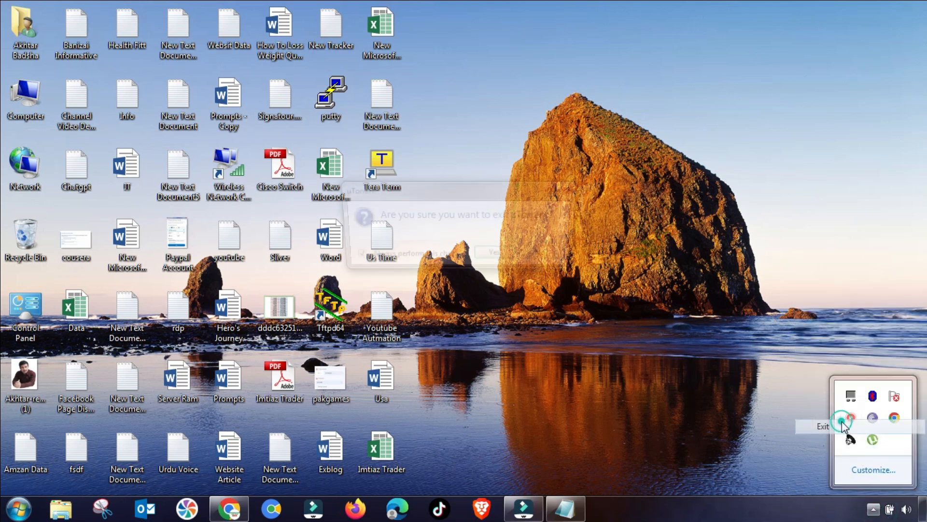
- Confirm exiting μTorrent completely, then relaunch it from the taskbar
left_click(822, 426)
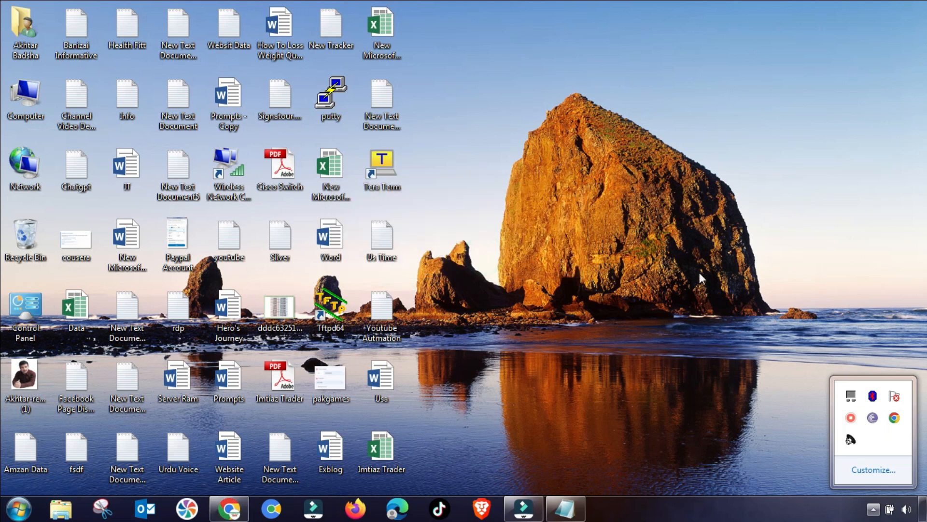
left_click(18, 508)
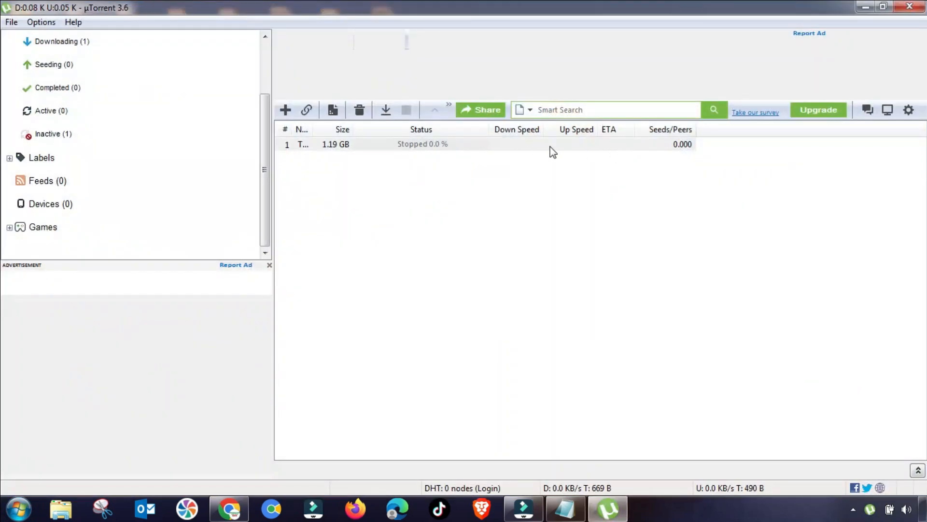
- Resume the stopped 1.19 GB torrent via its context menu's Start option
right_click(335, 144)
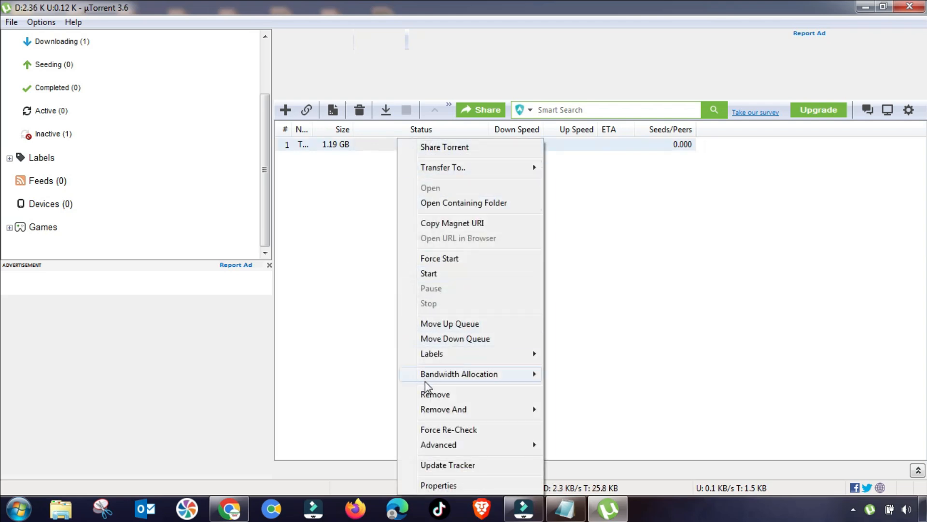
mouse_move(429, 273)
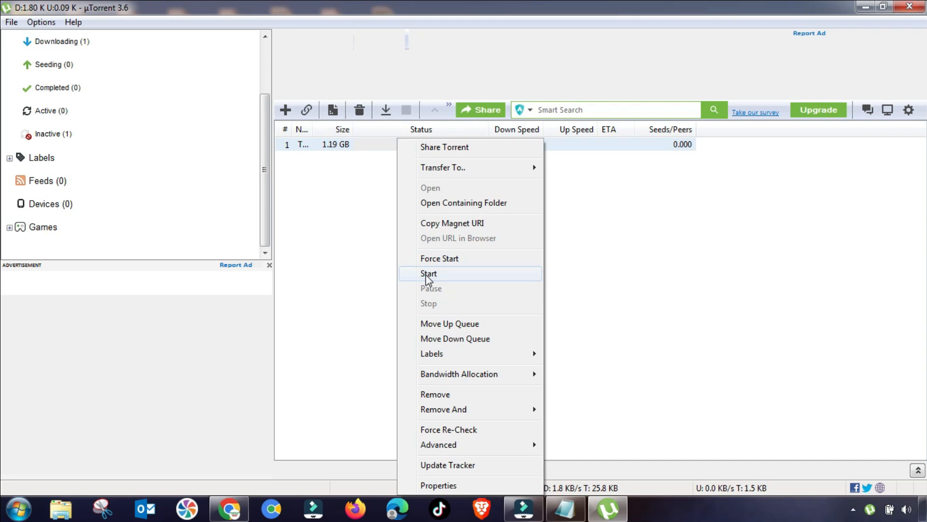
left_click(428, 273)
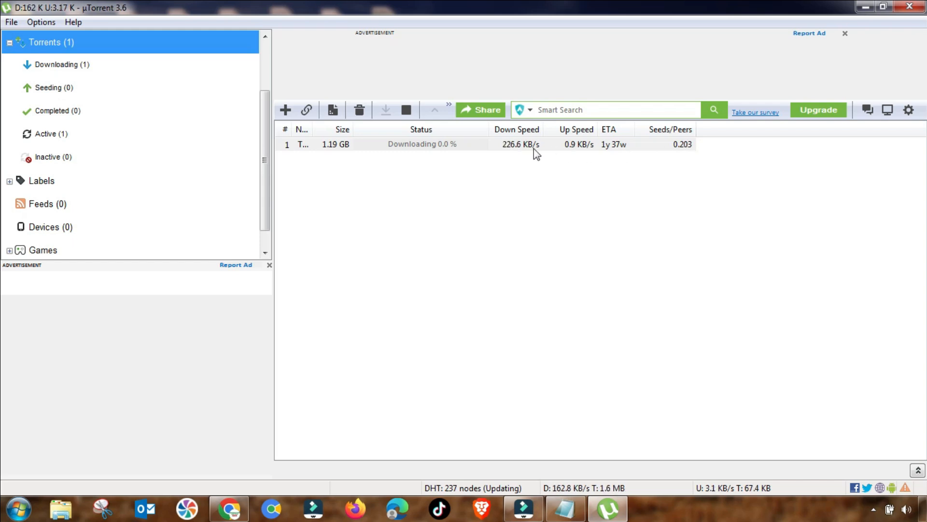
mouse_move(573, 153)
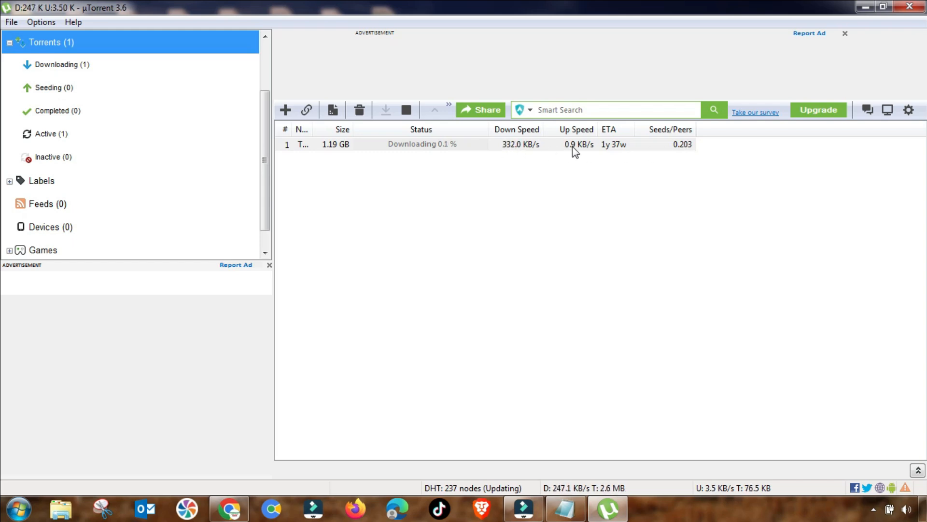
mouse_move(683, 152)
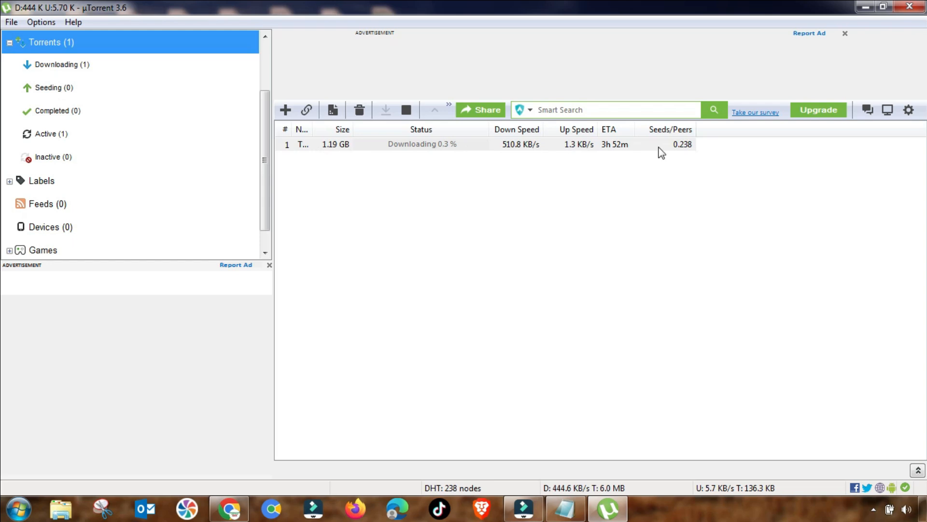
mouse_move(669, 199)
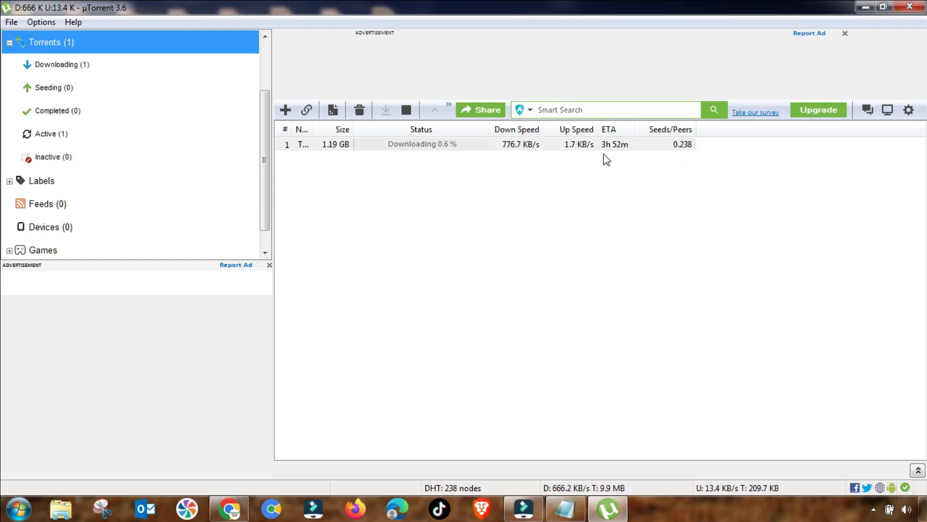
mouse_move(619, 156)
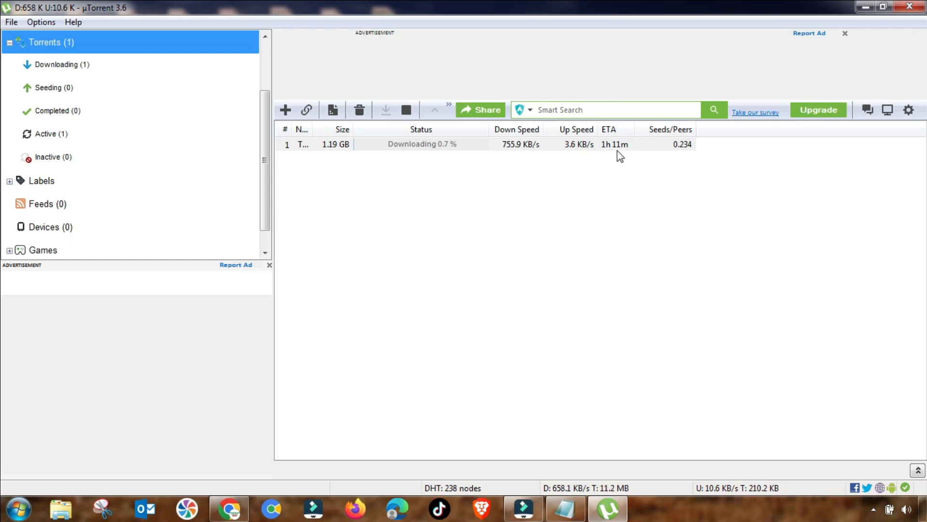
mouse_move(376, 153)
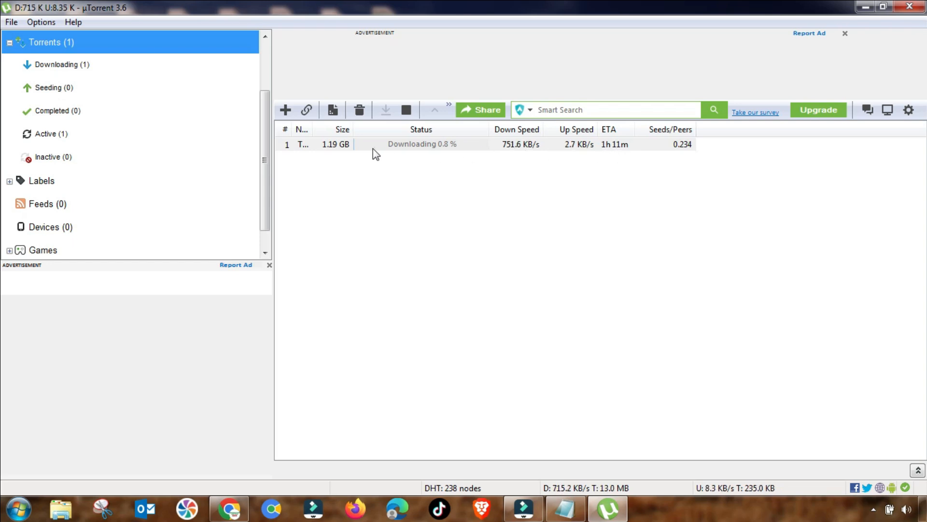
mouse_move(688, 160)
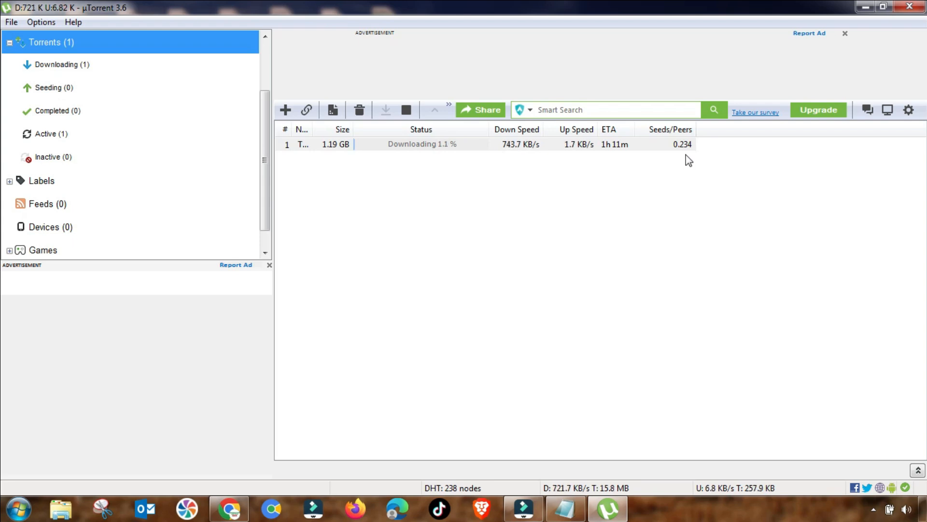
mouse_move(569, 153)
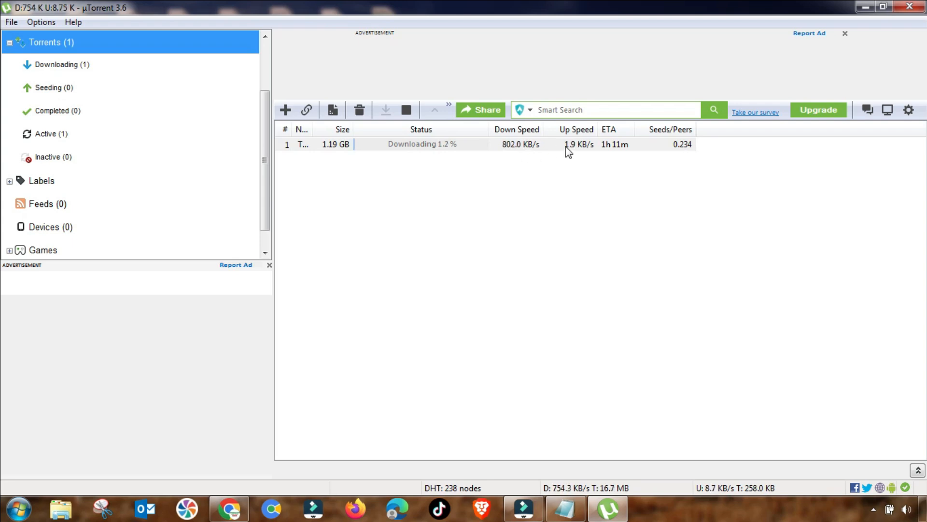